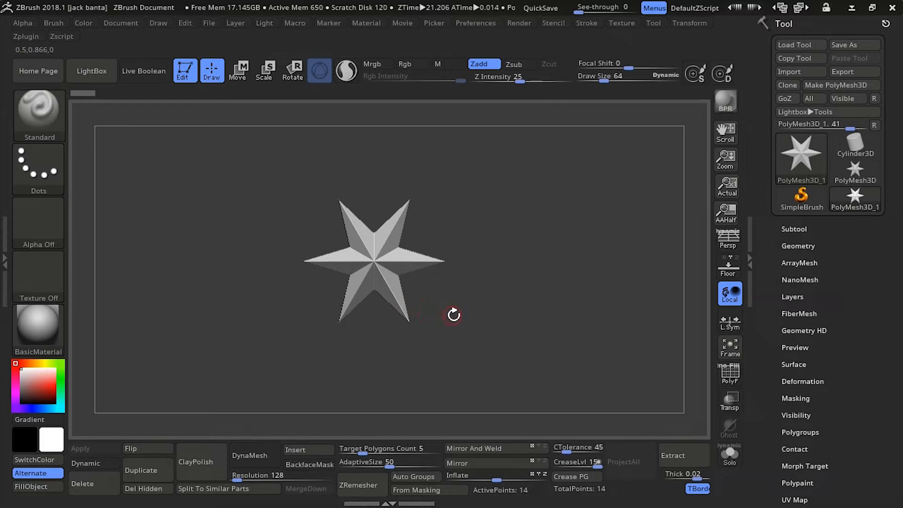
{"action": "mouse_move", "coordinate": [475, 313]}
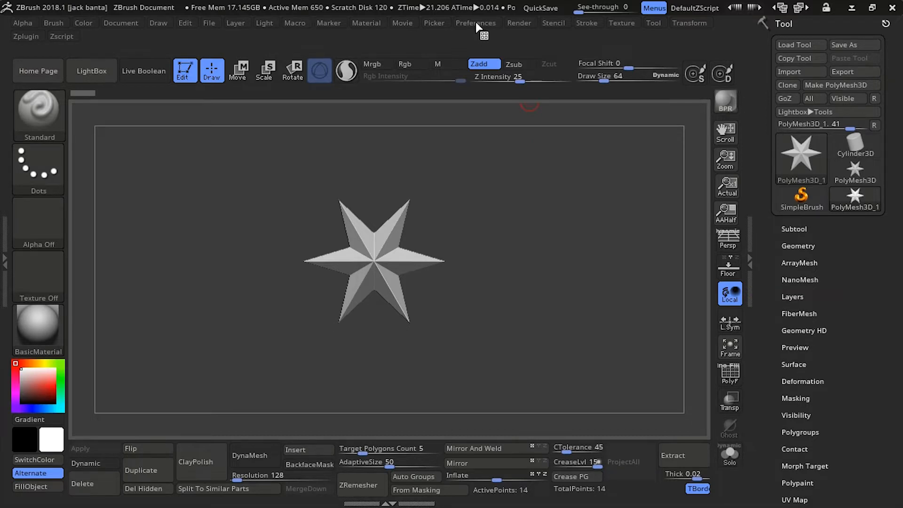
Restore the standard default interface layout from Preferences > Config.
{"action": "left_click", "coordinate": [476, 23]}
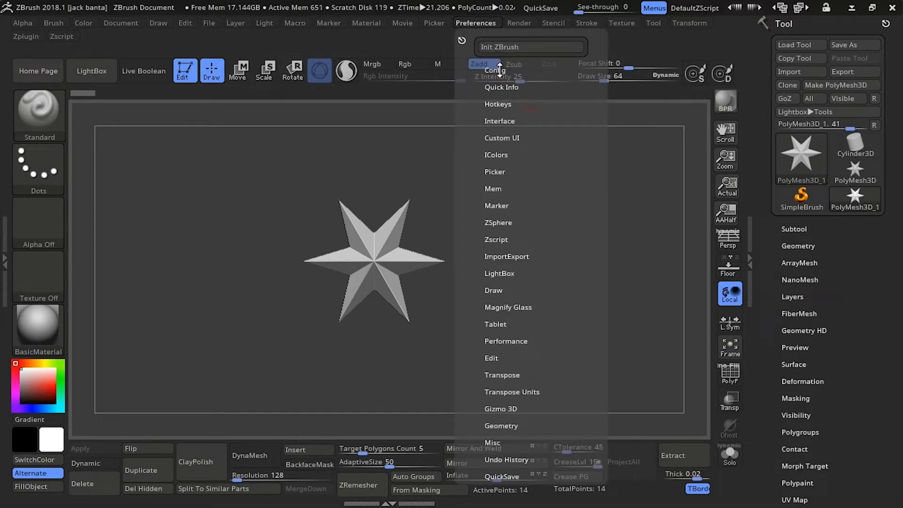
{"action": "left_click", "coordinate": [494, 69]}
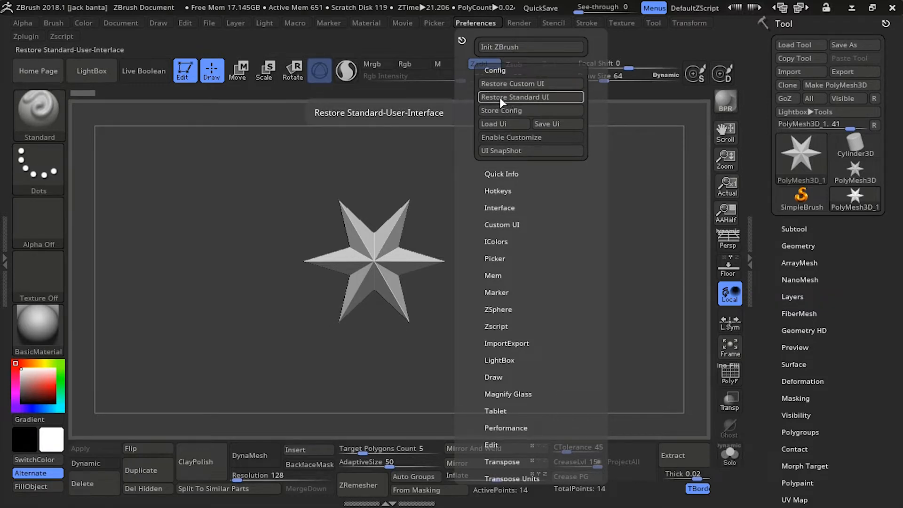
{"action": "left_click", "coordinate": [517, 97]}
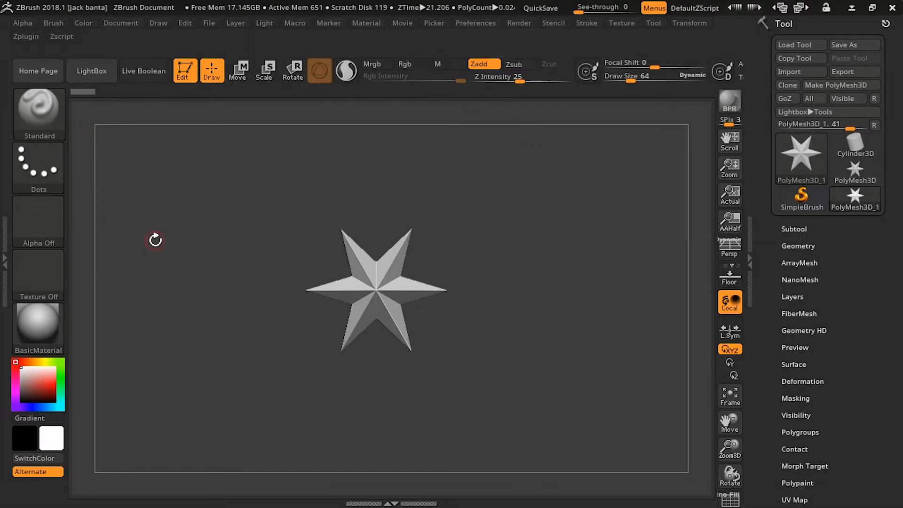
{"action": "mouse_move", "coordinate": [198, 260]}
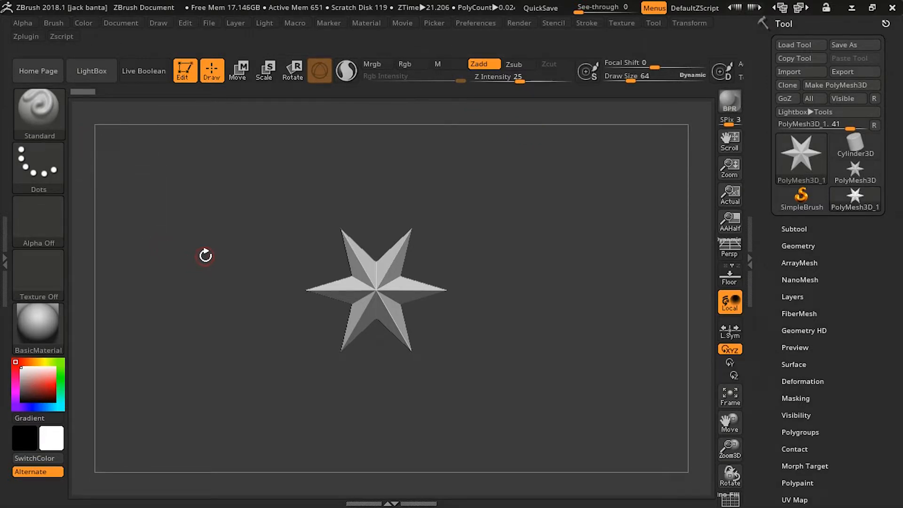
{"action": "mouse_move", "coordinate": [409, 155]}
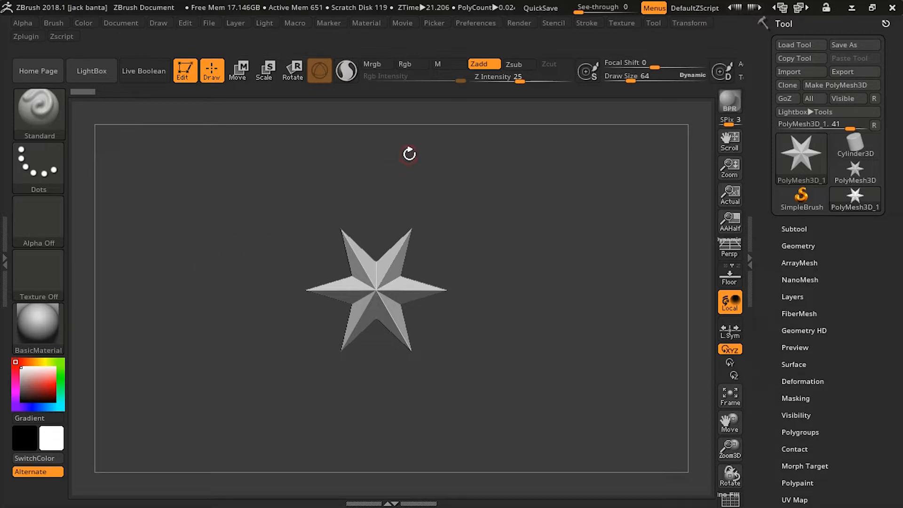
{"action": "mouse_move", "coordinate": [467, 96]}
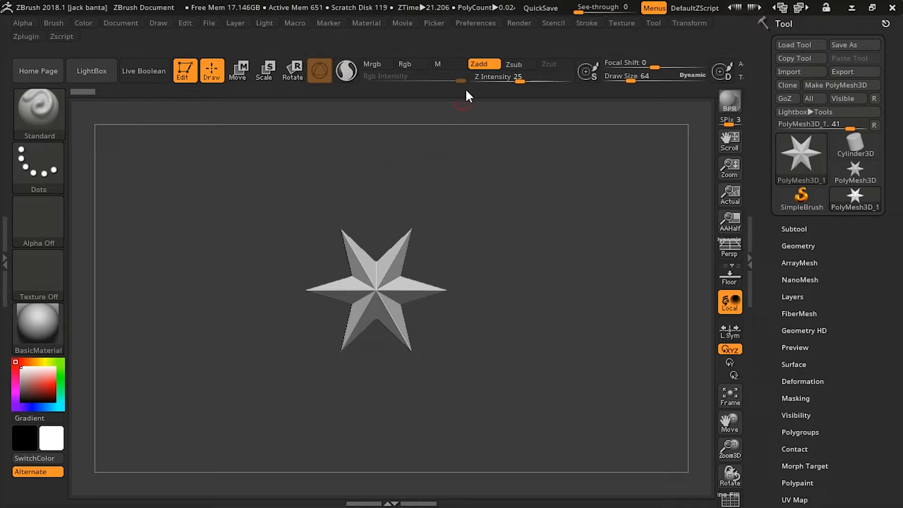
Bring up the Config options under Preferences to enable interface customisation.
{"action": "left_click", "coordinate": [475, 22]}
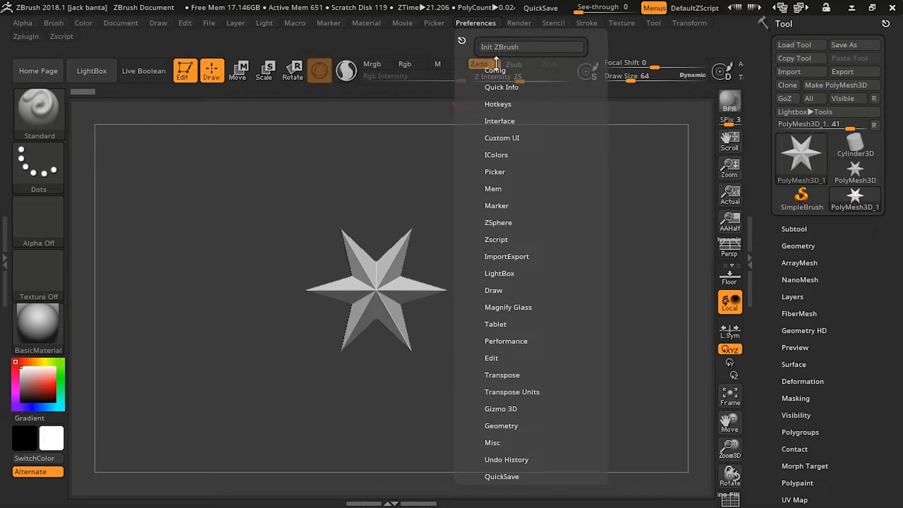
{"action": "left_click", "coordinate": [494, 70]}
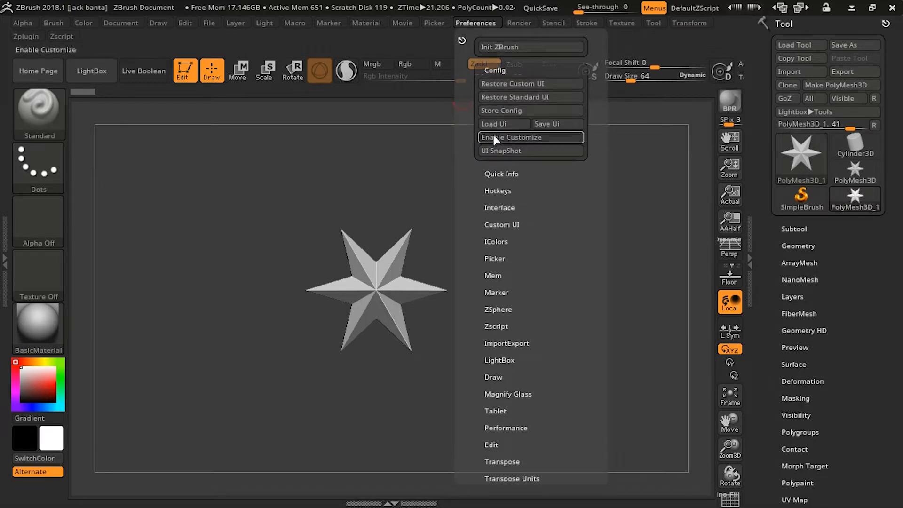
{"action": "mouse_move", "coordinate": [513, 145]}
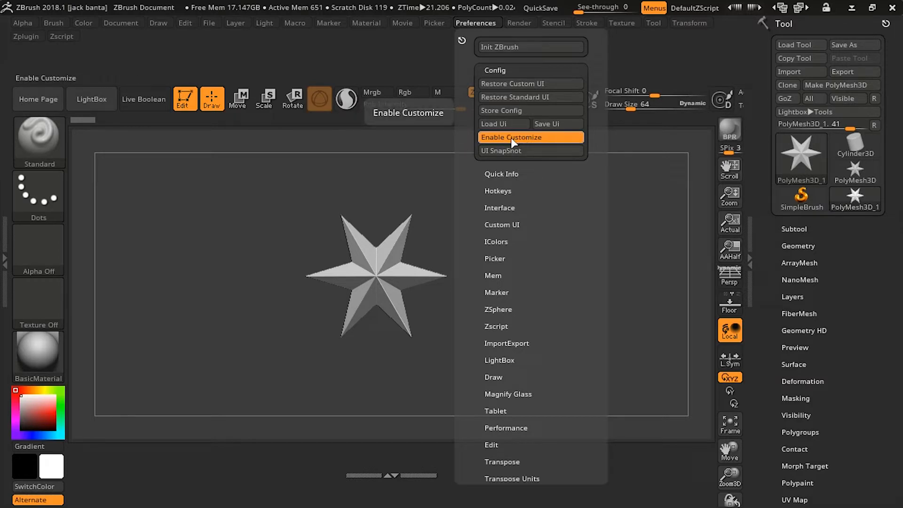
{"action": "mouse_move", "coordinate": [550, 144]}
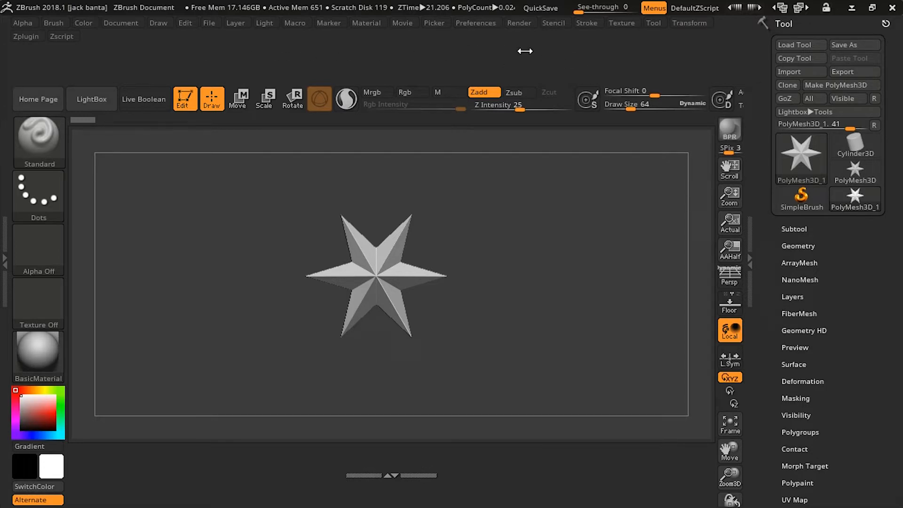
{"action": "mouse_move", "coordinate": [654, 91]}
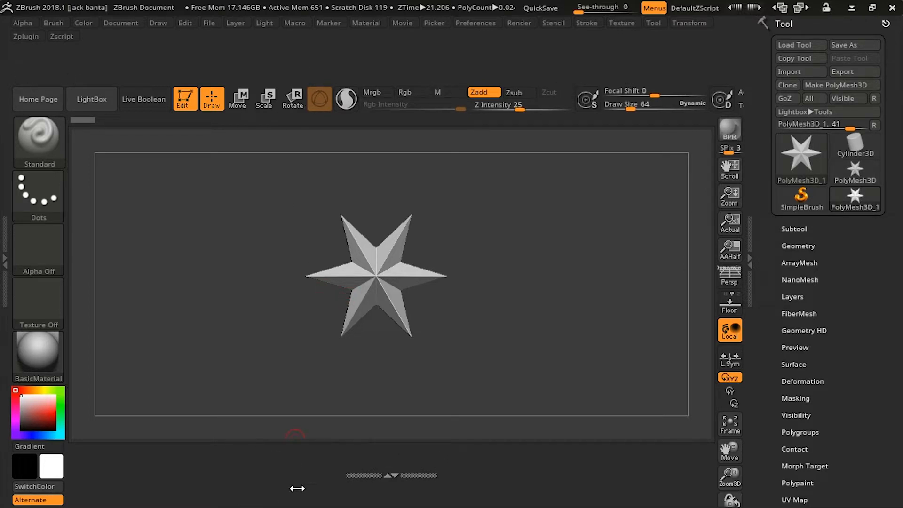
{"action": "mouse_move", "coordinate": [456, 460]}
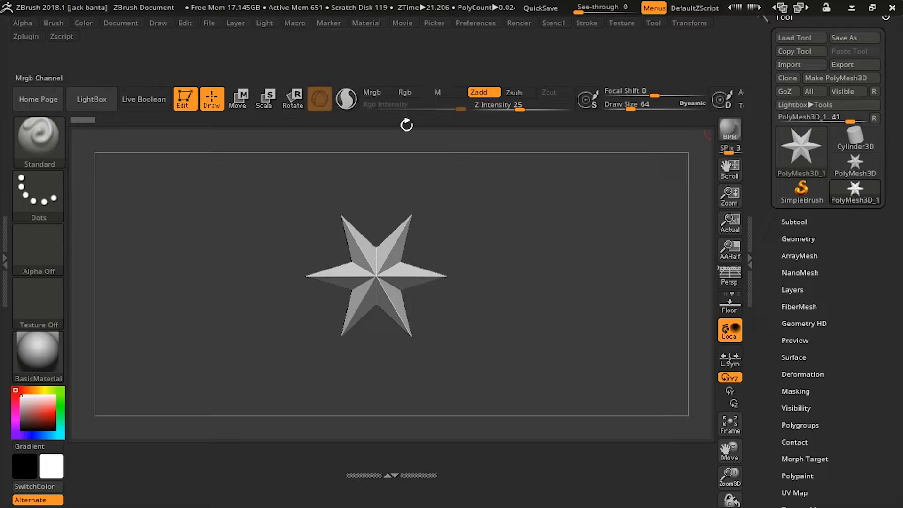
Copy the Subtool Extract control from the Tool palette onto the bottom shelf.
{"action": "left_click", "coordinate": [794, 222]}
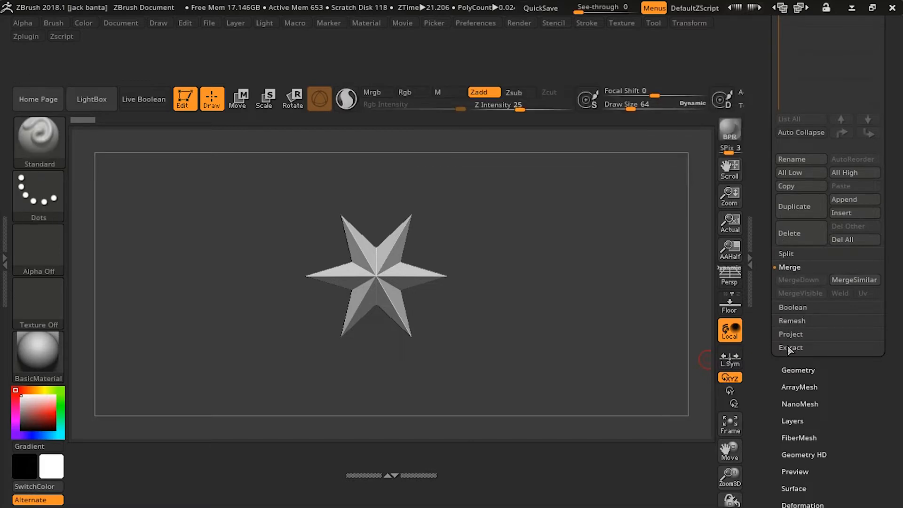
{"action": "left_click", "coordinate": [791, 347]}
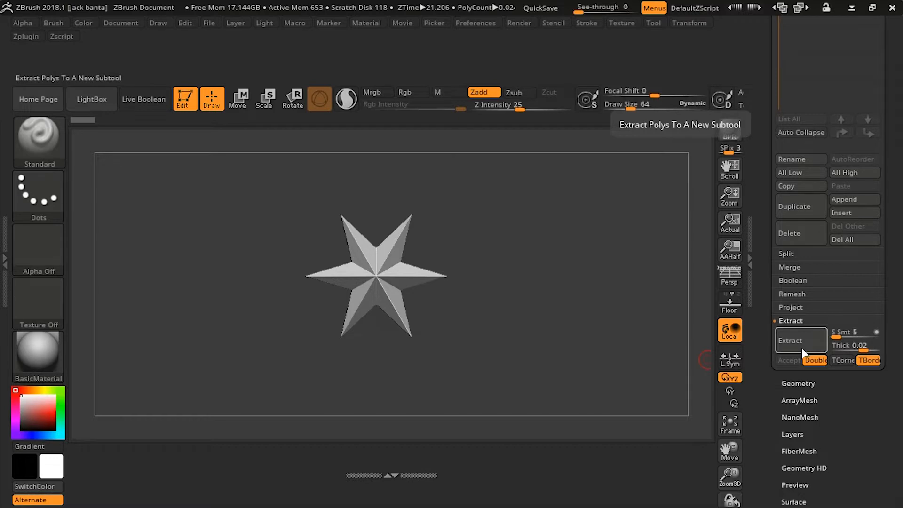
{"action": "left_click", "coordinate": [409, 92]}
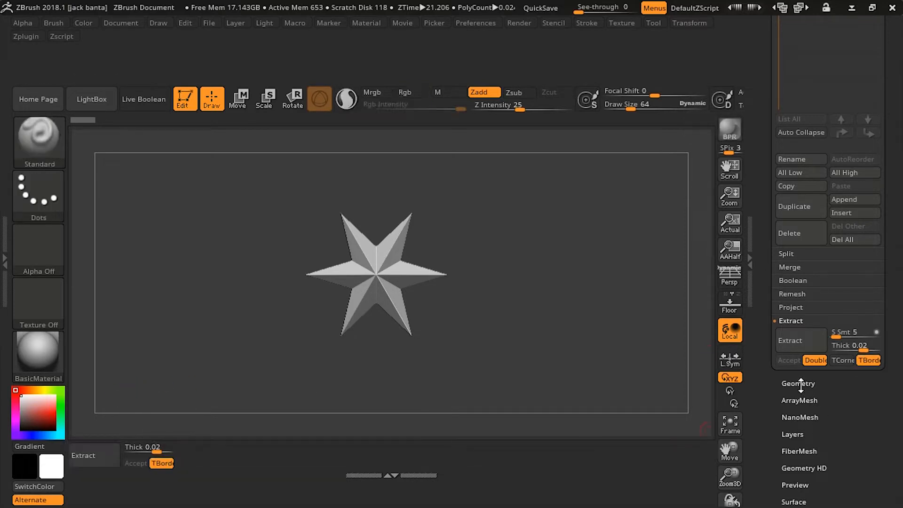
Expose the Geometry controls so ClayPolish, ZRemesher and Inflate can go to the shelf.
{"action": "left_click", "coordinate": [799, 383]}
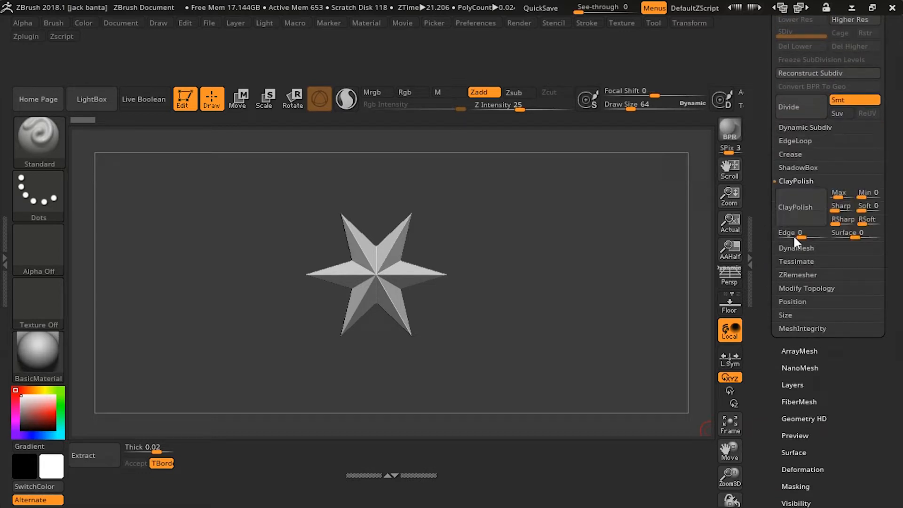
{"action": "mouse_move", "coordinate": [797, 233]}
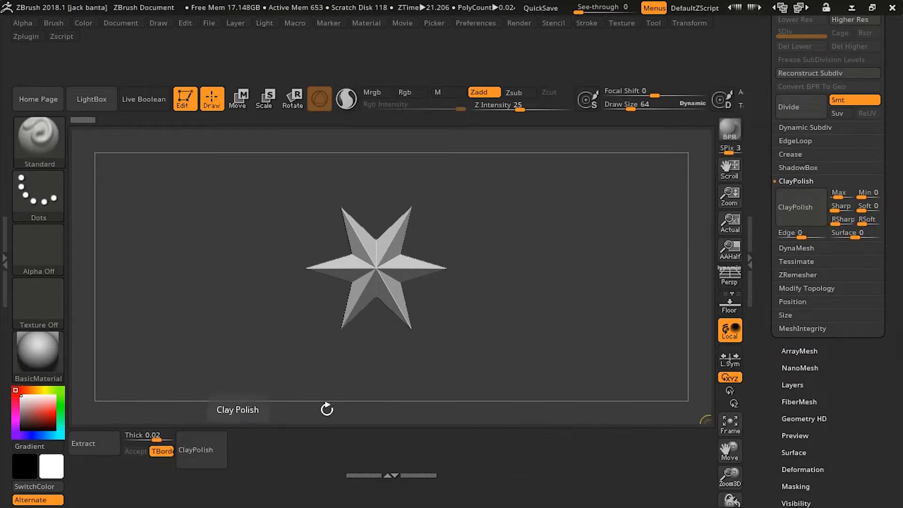
{"action": "left_click", "coordinate": [798, 220]}
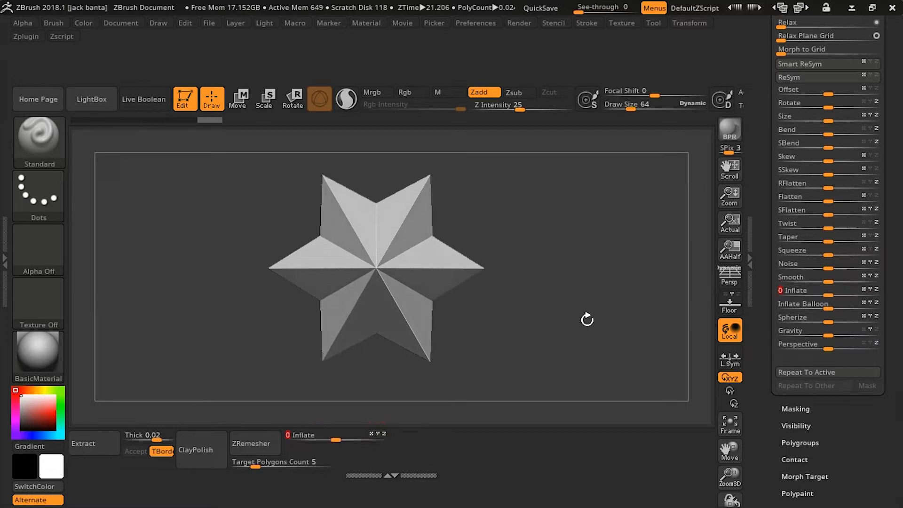
Test the shelf Inflate slider on the star, then raise Target Polygons Count to 18.815.
{"action": "left_click_drag", "start_coordinate": [294, 440], "coordinate": [334, 441]}
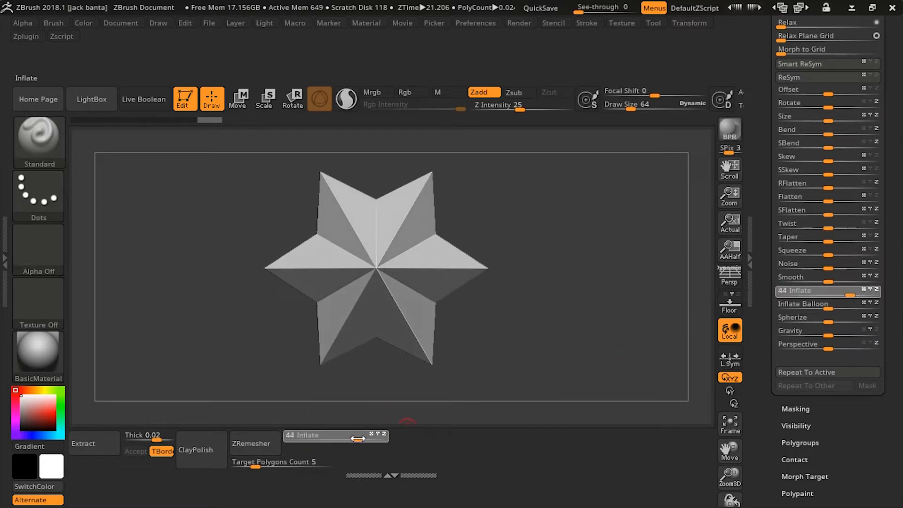
{"action": "left_click_drag", "start_coordinate": [317, 439], "coordinate": [369, 439]}
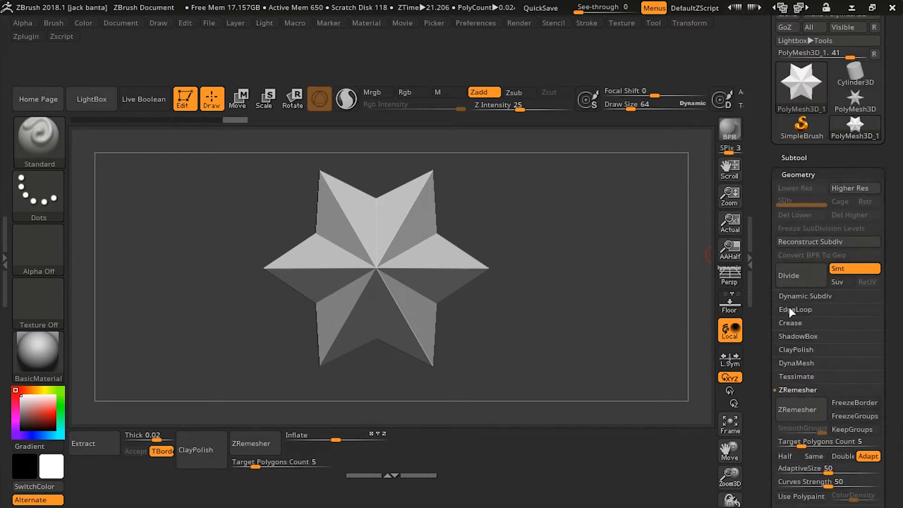
{"action": "left_click_drag", "start_coordinate": [253, 462], "coordinate": [288, 462]}
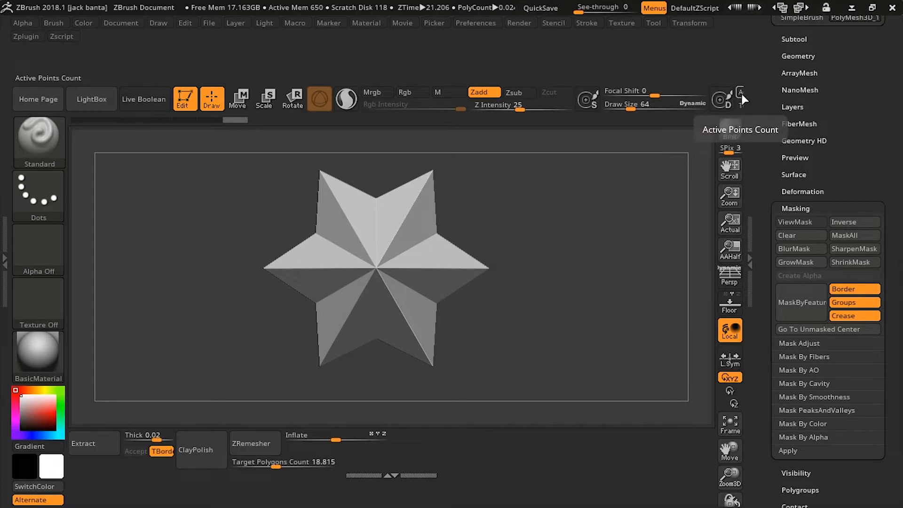
{"action": "mouse_move", "coordinate": [722, 99]}
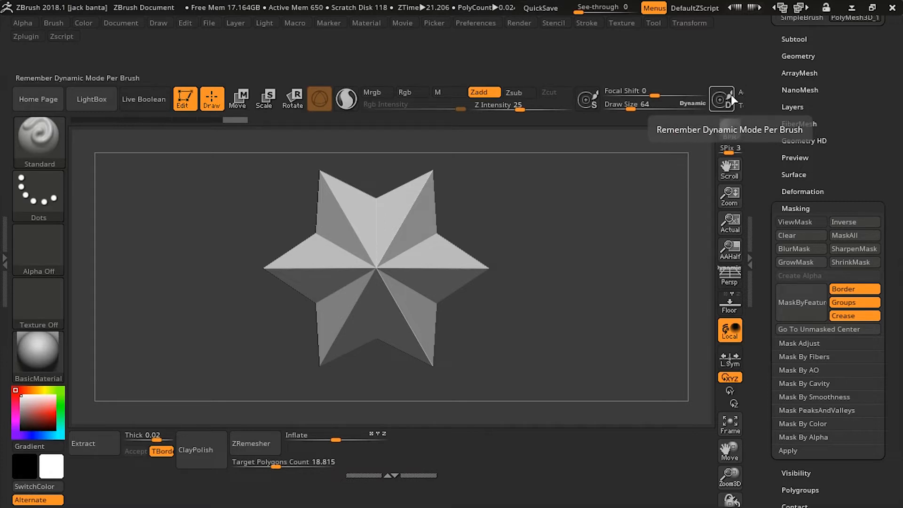
{"action": "mouse_move", "coordinate": [722, 99]}
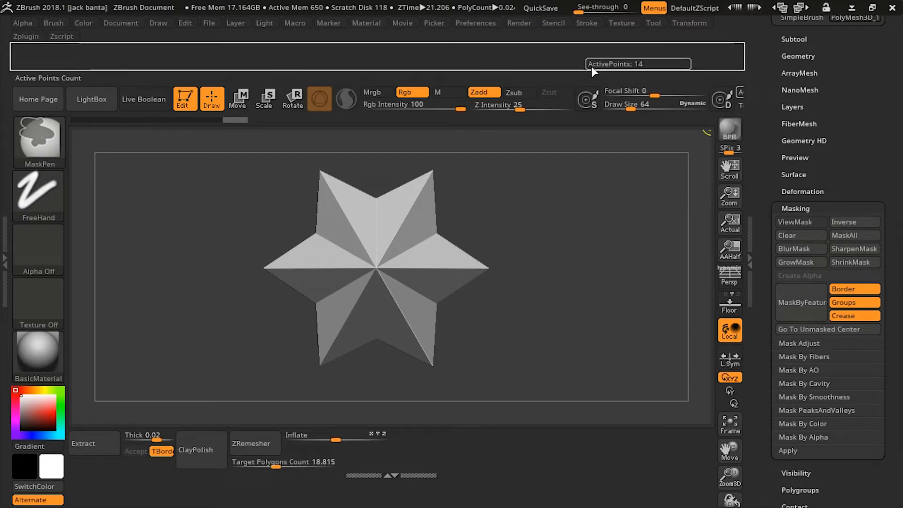
{"action": "mouse_move", "coordinate": [587, 66]}
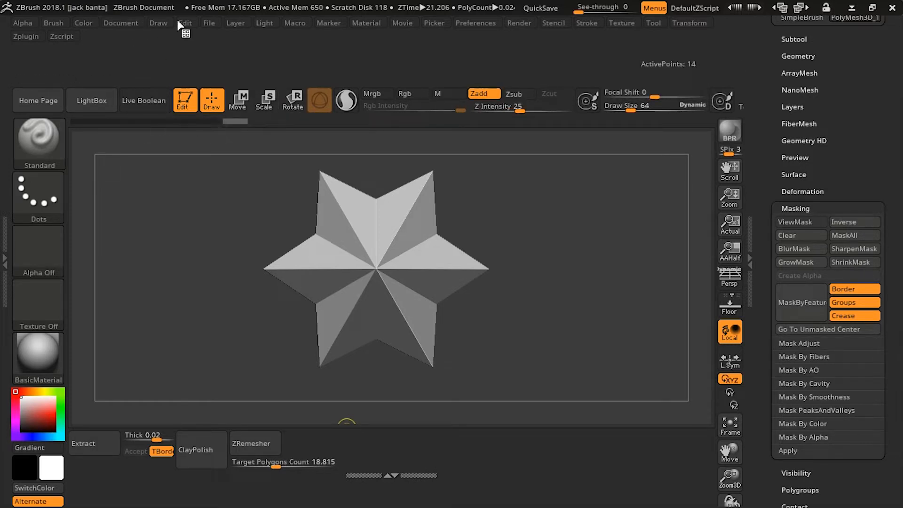
{"action": "mouse_move", "coordinate": [689, 64]}
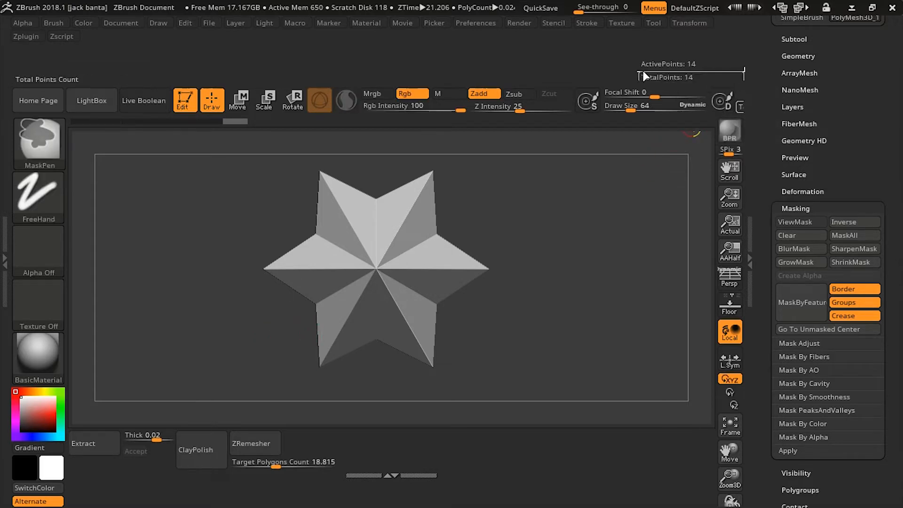
{"action": "mouse_move", "coordinate": [720, 102]}
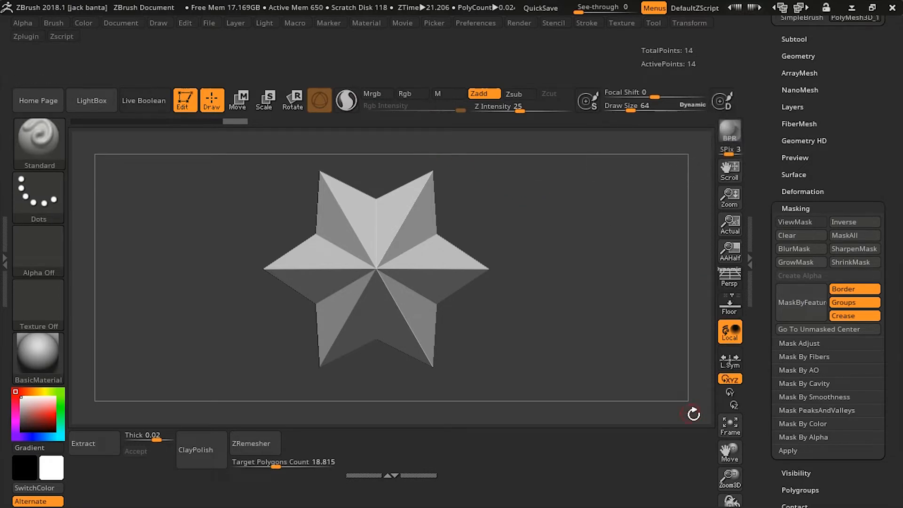
{"action": "mouse_move", "coordinate": [729, 280]}
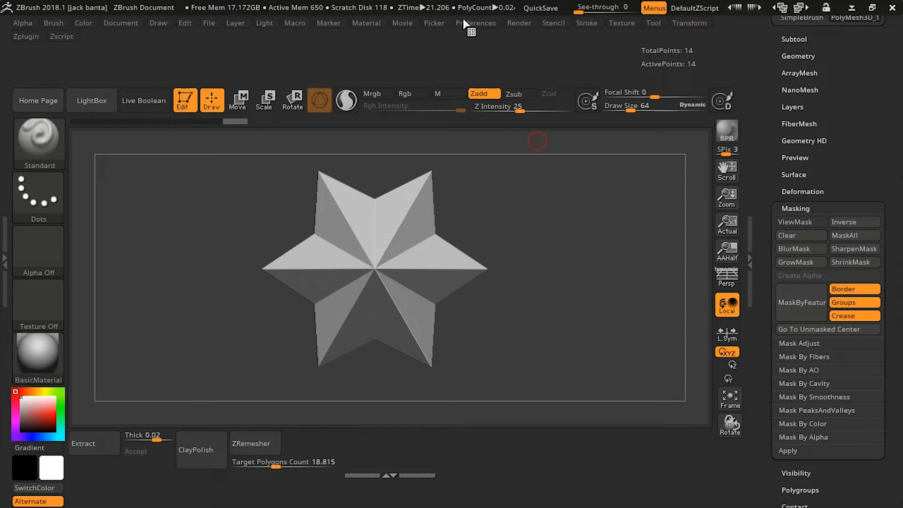
Try UI Buttons Size at several values, back to 38 then up to 63, in Interface preferences.
{"action": "left_click", "coordinate": [476, 23]}
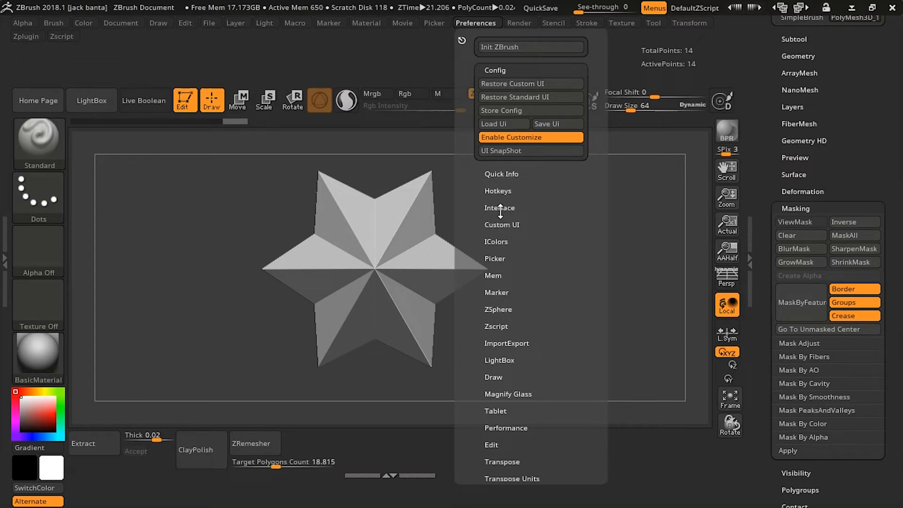
{"action": "left_click", "coordinate": [500, 207]}
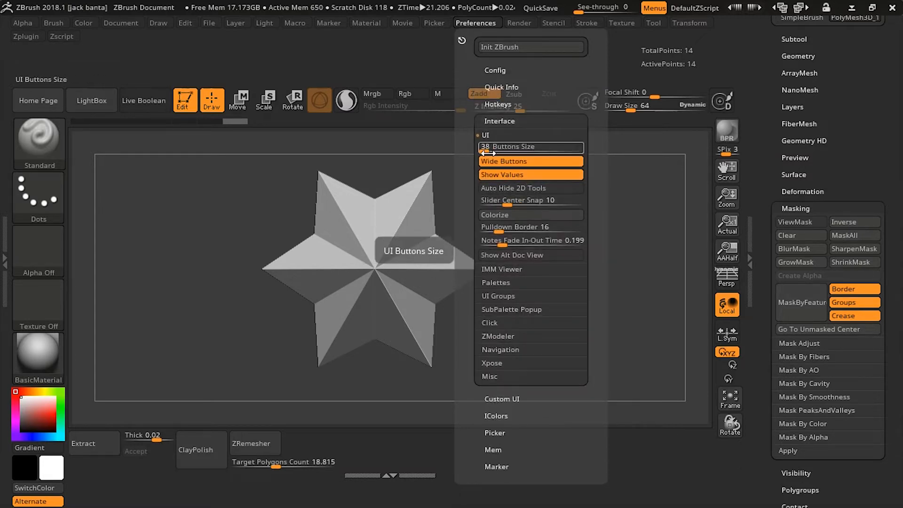
{"action": "left_click_drag", "start_coordinate": [496, 147], "coordinate": [507, 147]}
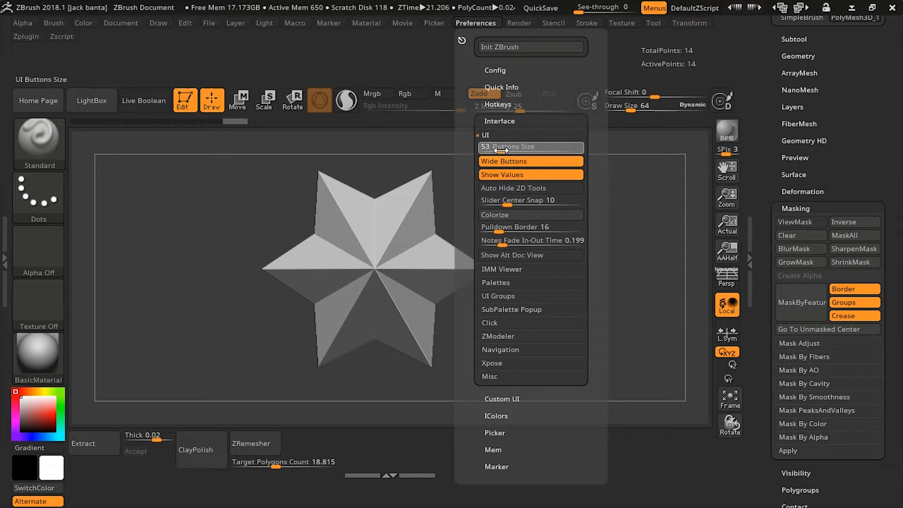
{"action": "left_click_drag", "start_coordinate": [494, 152], "coordinate": [476, 151]}
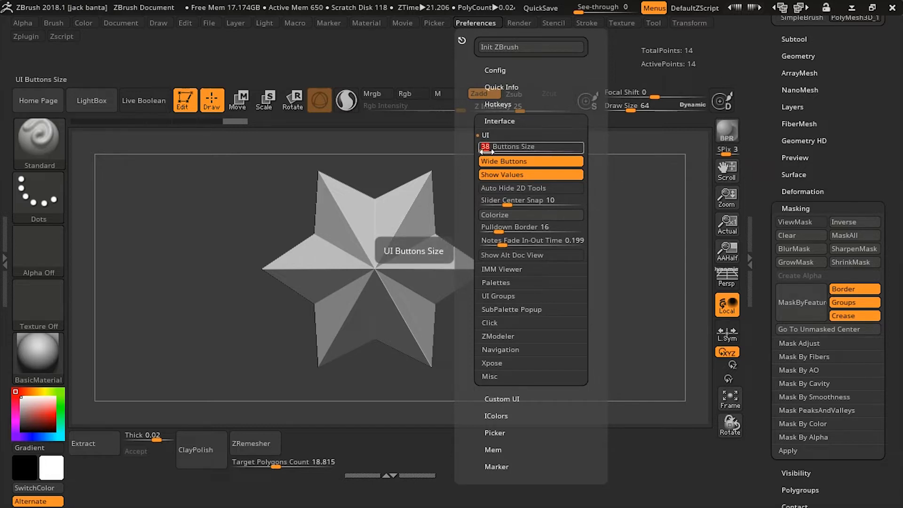
{"action": "left_click_drag", "start_coordinate": [491, 147], "coordinate": [518, 146]}
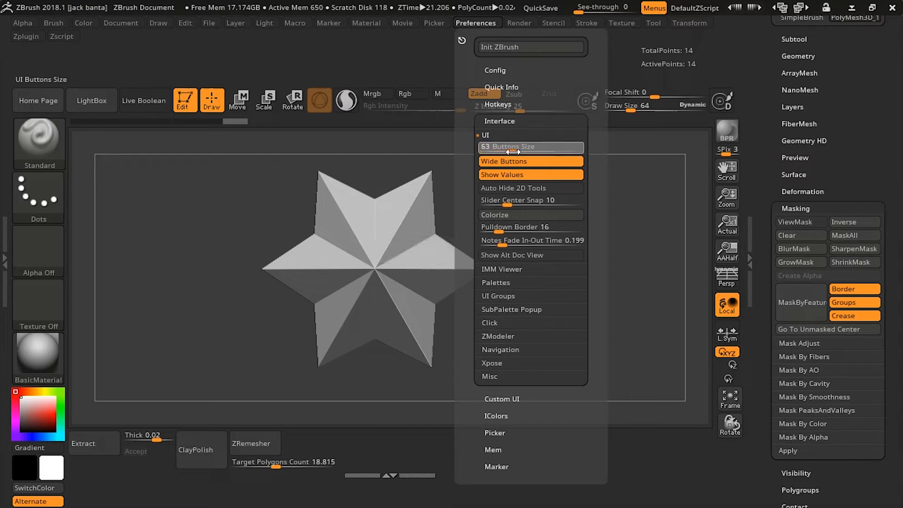
{"action": "left_click", "coordinate": [521, 146]}
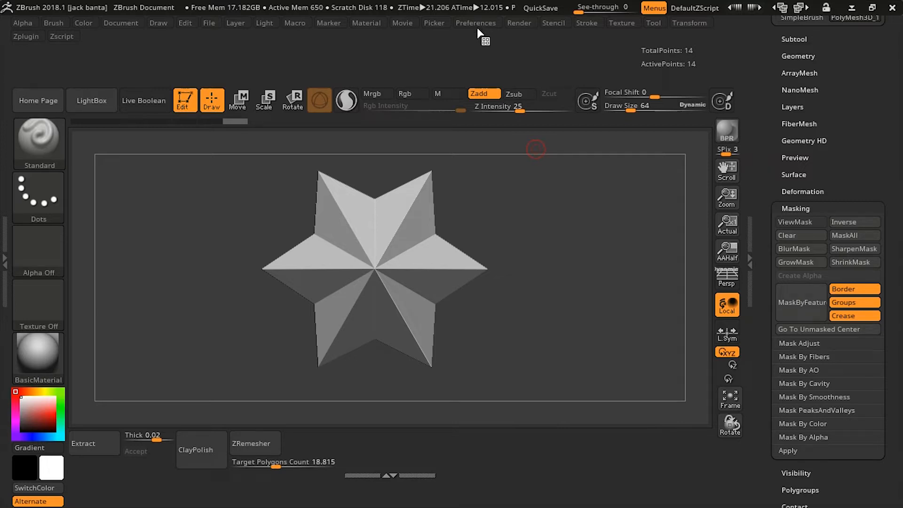
Start Save Ui from Preferences > Config to bring up the Save UIConfig dialog.
{"action": "left_click", "coordinate": [475, 23]}
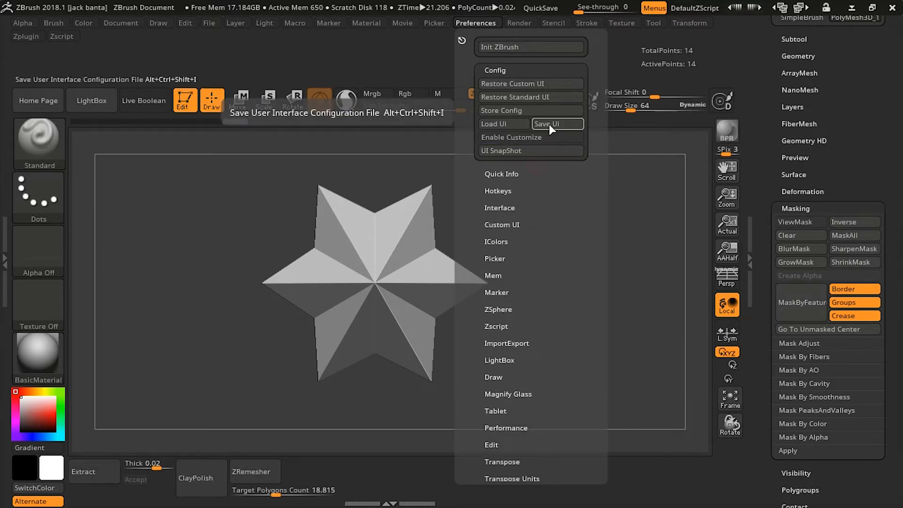
{"action": "left_click", "coordinate": [556, 124]}
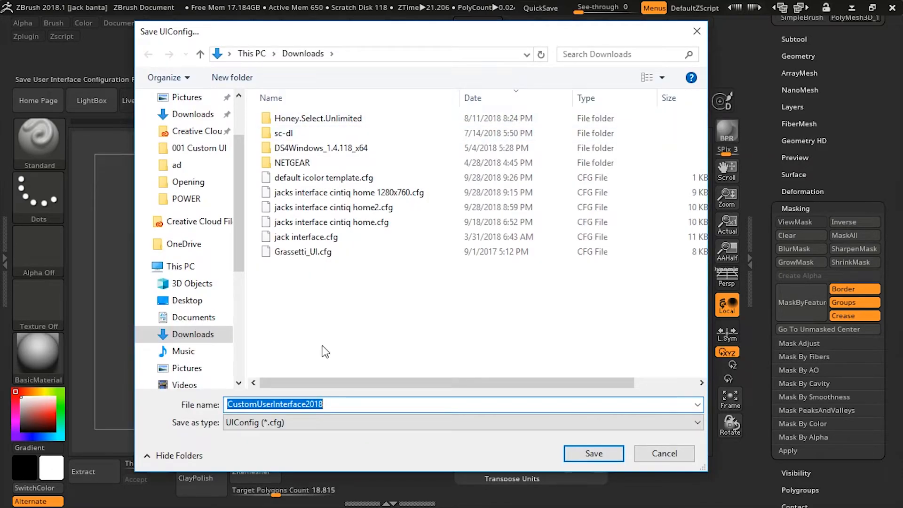
Save the configuration as 'tutorial UI' in Downloads and dismiss the confirmation.
{"action": "type", "text": "t"}
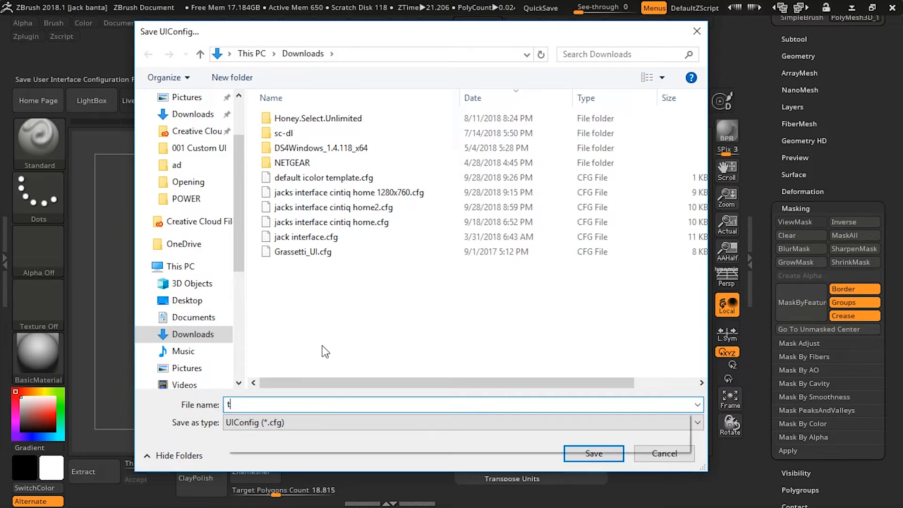
{"action": "type", "text": "utorial UI"}
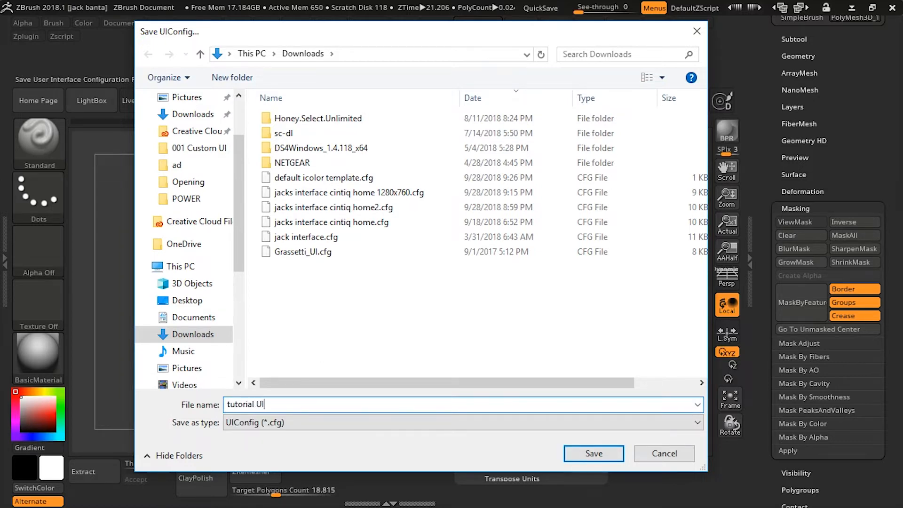
{"action": "left_click", "coordinate": [594, 453]}
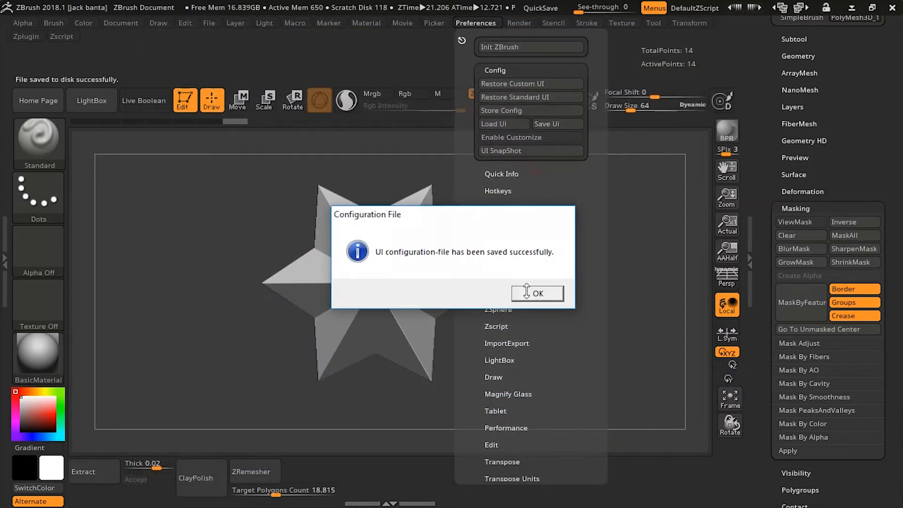
{"action": "left_click", "coordinate": [536, 294]}
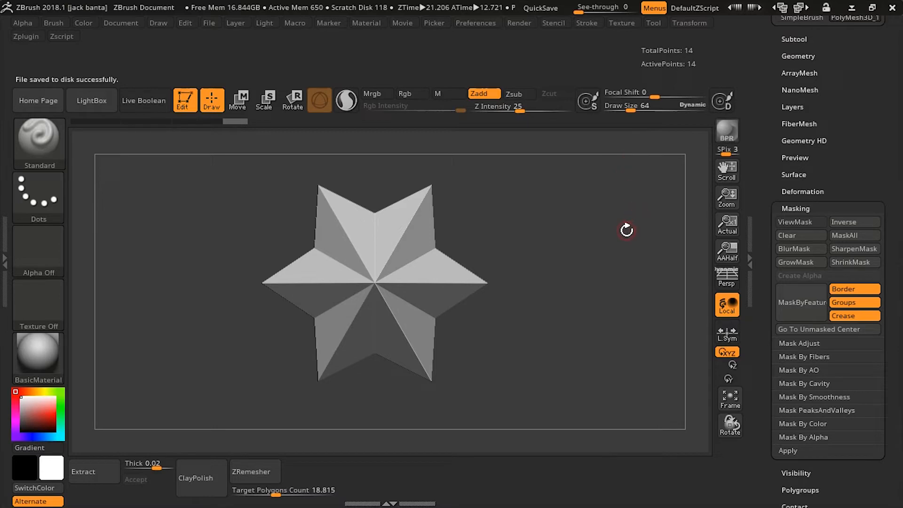
{"action": "mouse_move", "coordinate": [717, 71]}
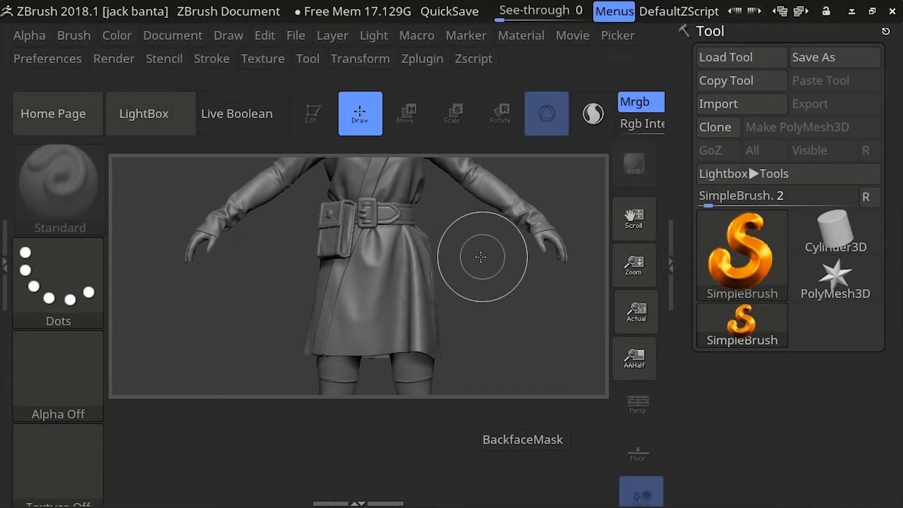
{"action": "mouse_move", "coordinate": [479, 248]}
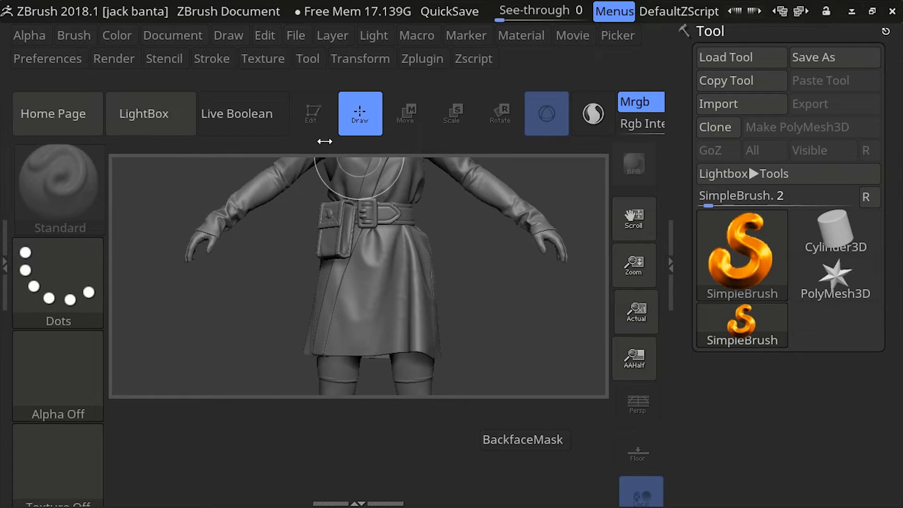
{"action": "mouse_move", "coordinate": [546, 114]}
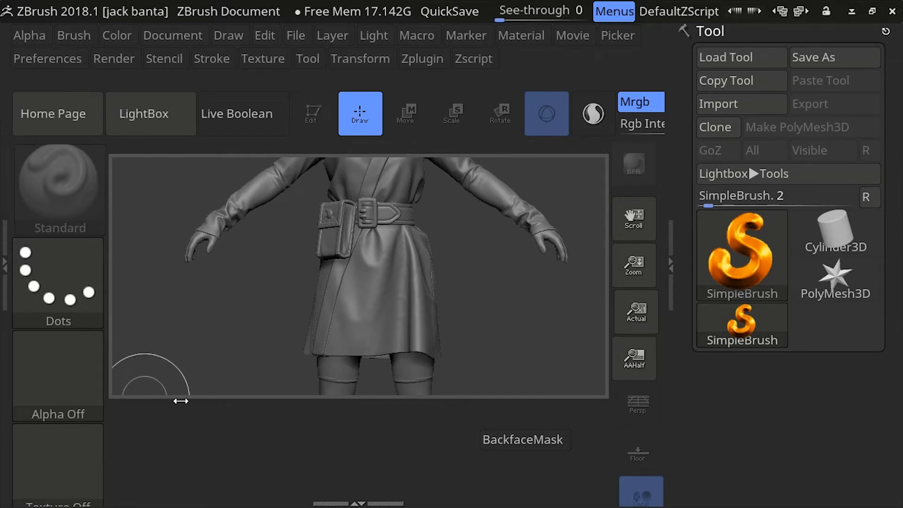
{"action": "mouse_move", "coordinate": [274, 224]}
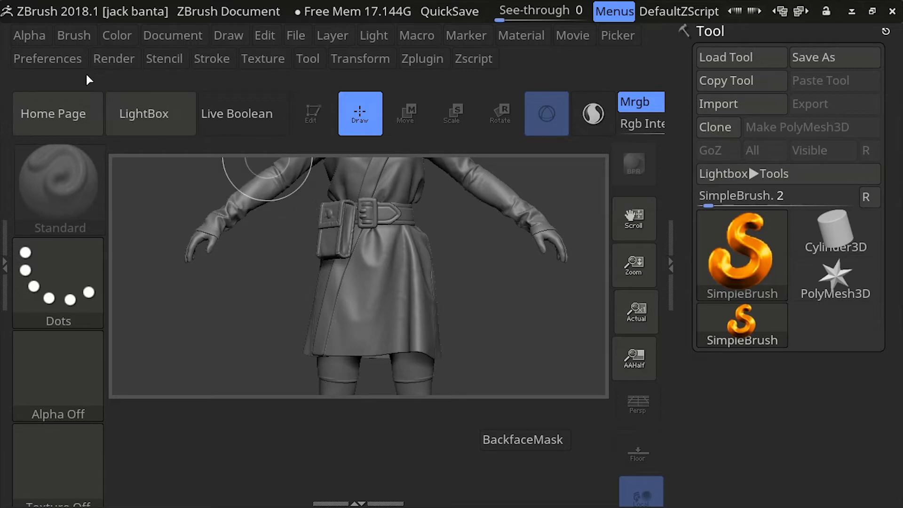
{"action": "left_click", "coordinate": [47, 59]}
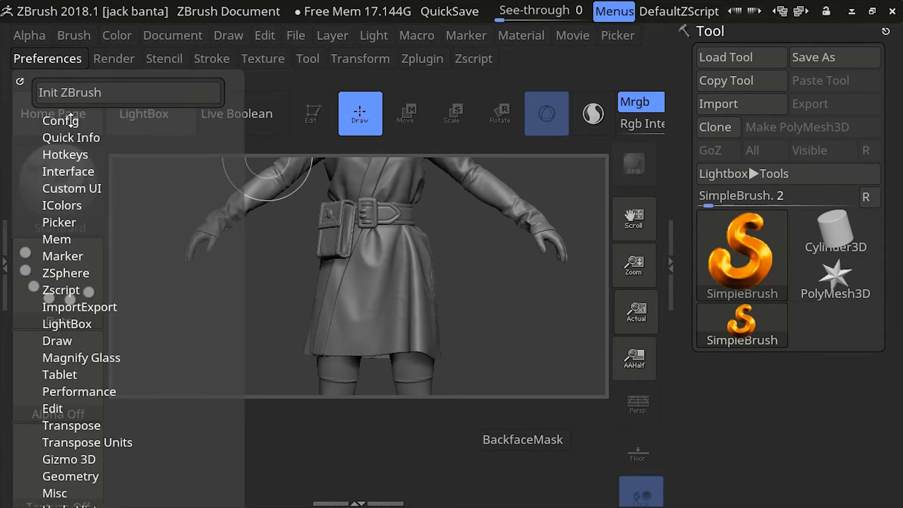
{"action": "mouse_move", "coordinate": [60, 176]}
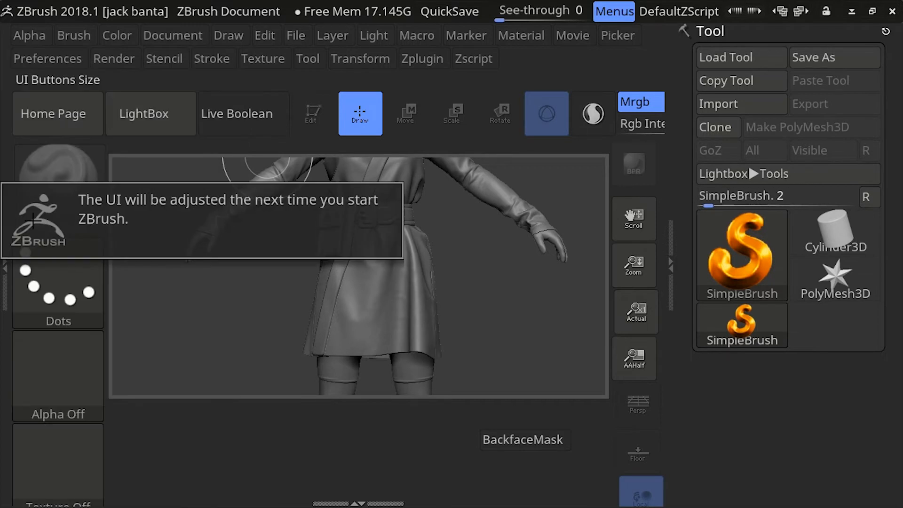
{"action": "mouse_move", "coordinate": [111, 231]}
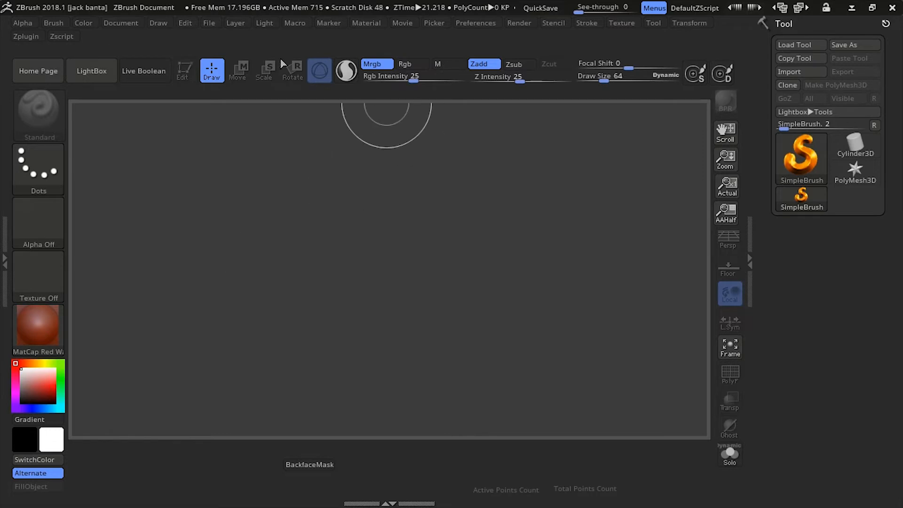
Expand the Config options under Preferences to reach Load Ui.
{"action": "left_click", "coordinate": [476, 22]}
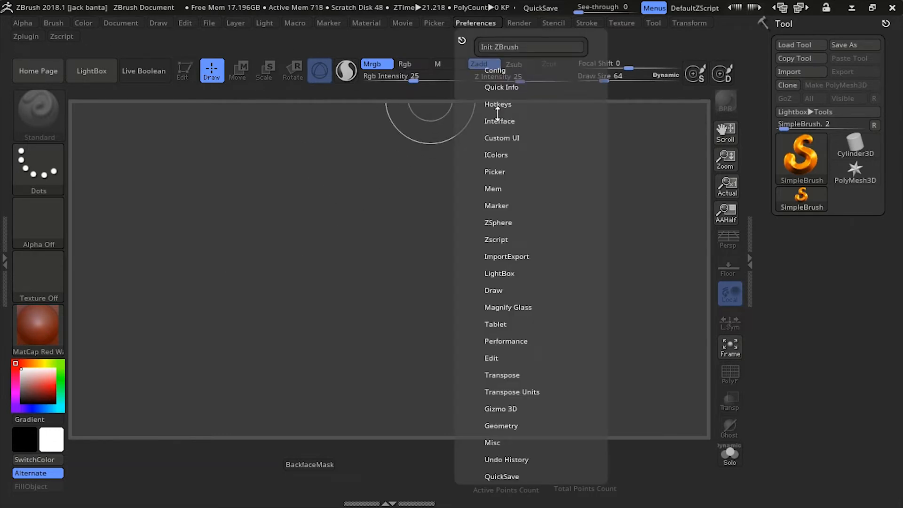
{"action": "left_click", "coordinate": [499, 121]}
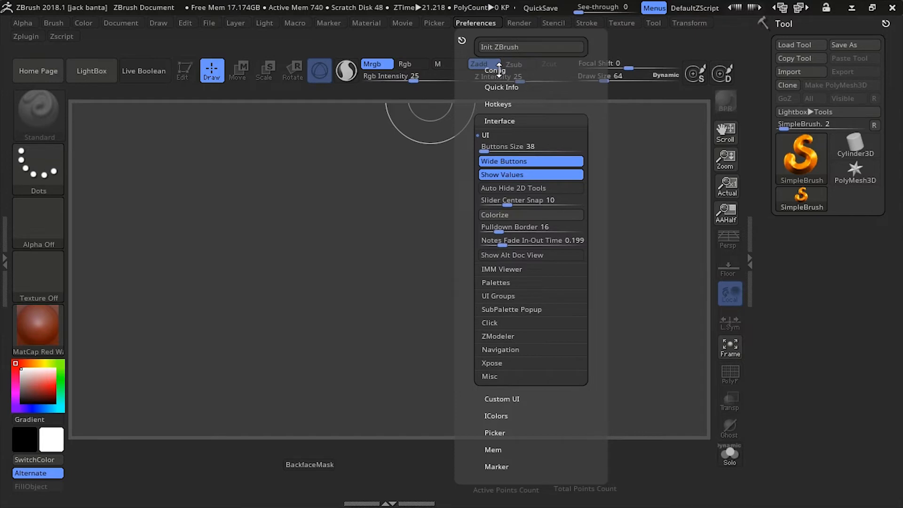
{"action": "left_click", "coordinate": [495, 69]}
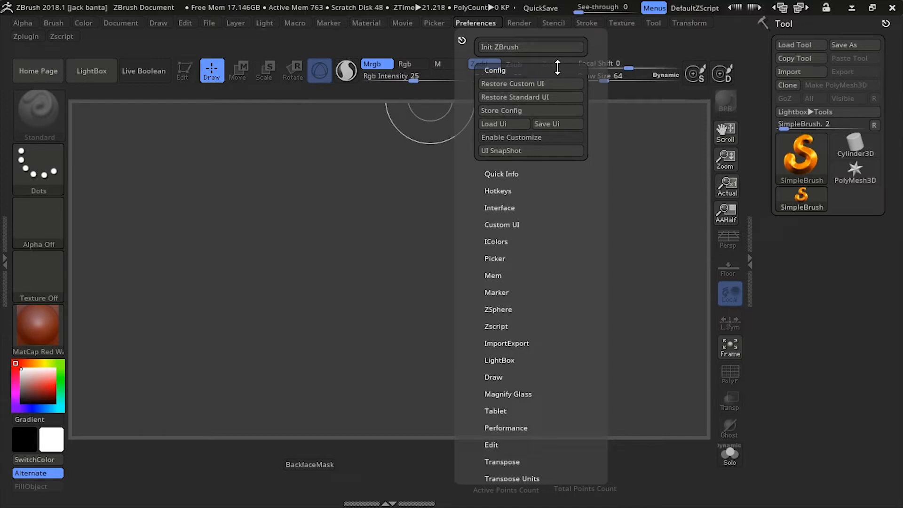
{"action": "mouse_move", "coordinate": [531, 83]}
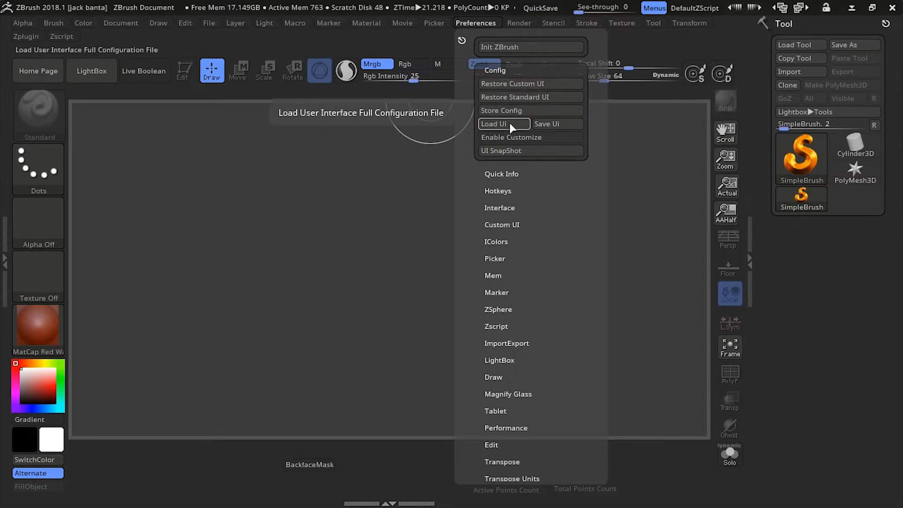
Load the tutorial UI.cfg file from Downloads to restore the custom orange layout.
{"action": "left_click", "coordinate": [494, 124]}
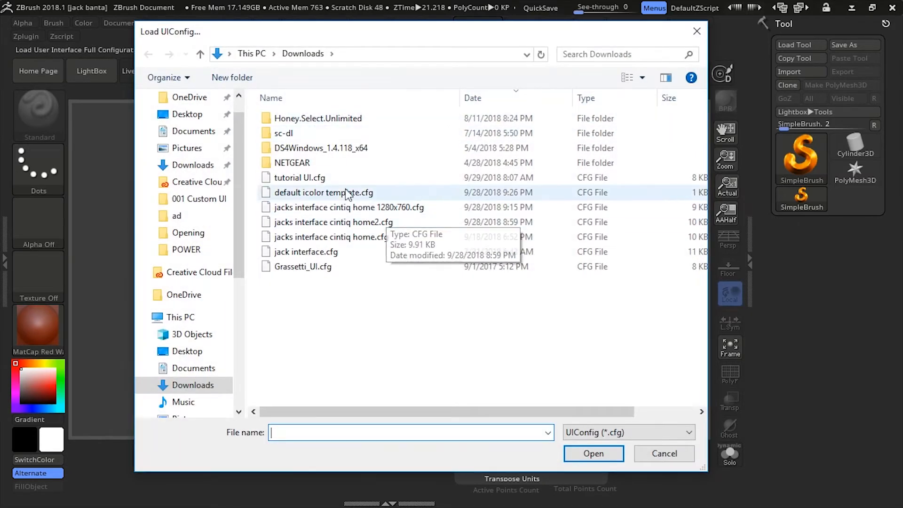
{"action": "left_click", "coordinate": [299, 178]}
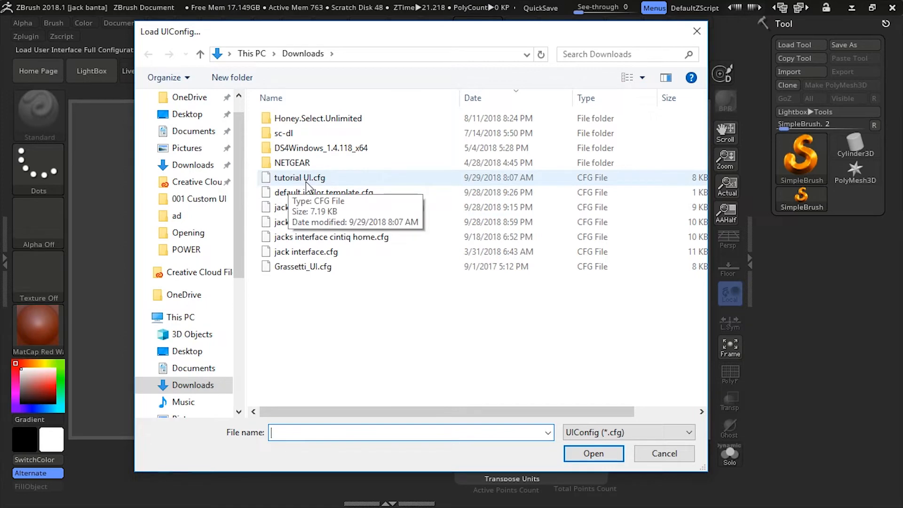
{"action": "left_click", "coordinate": [664, 454]}
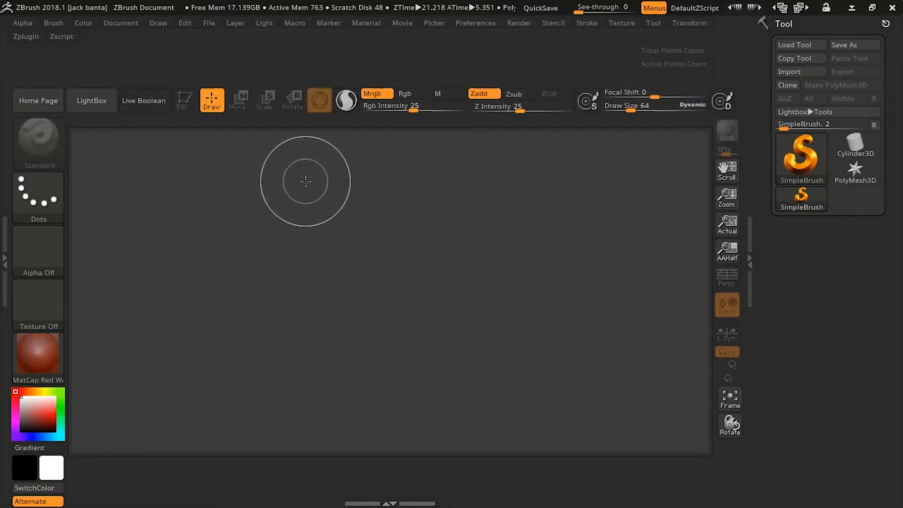
{"action": "mouse_move", "coordinate": [340, 437]}
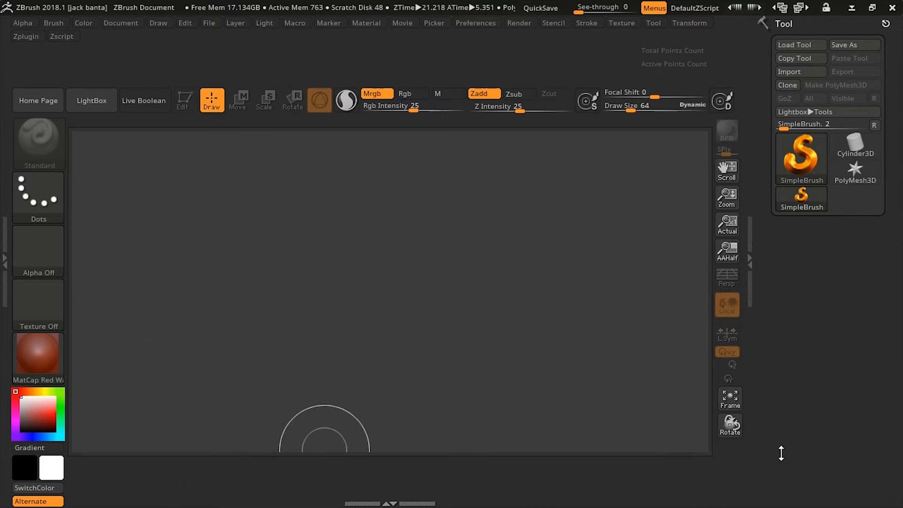
{"action": "mouse_move", "coordinate": [383, 232]}
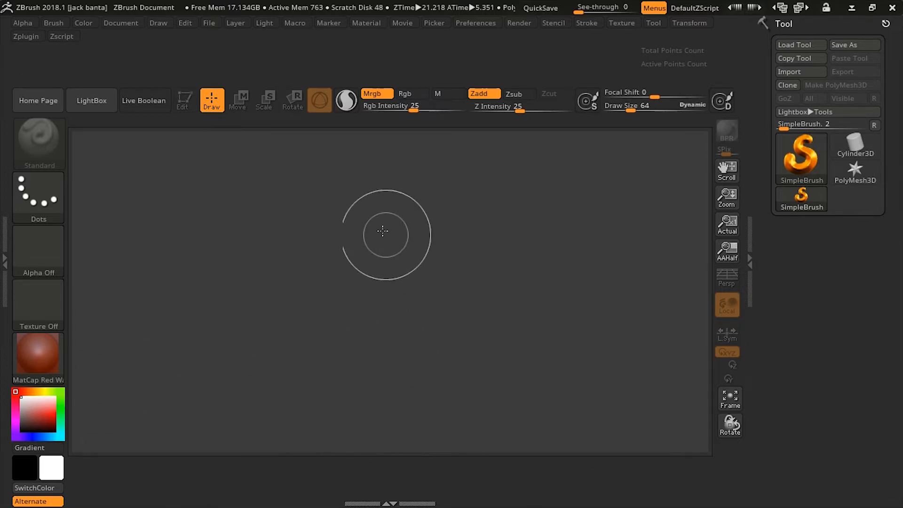
{"action": "mouse_move", "coordinate": [412, 217]}
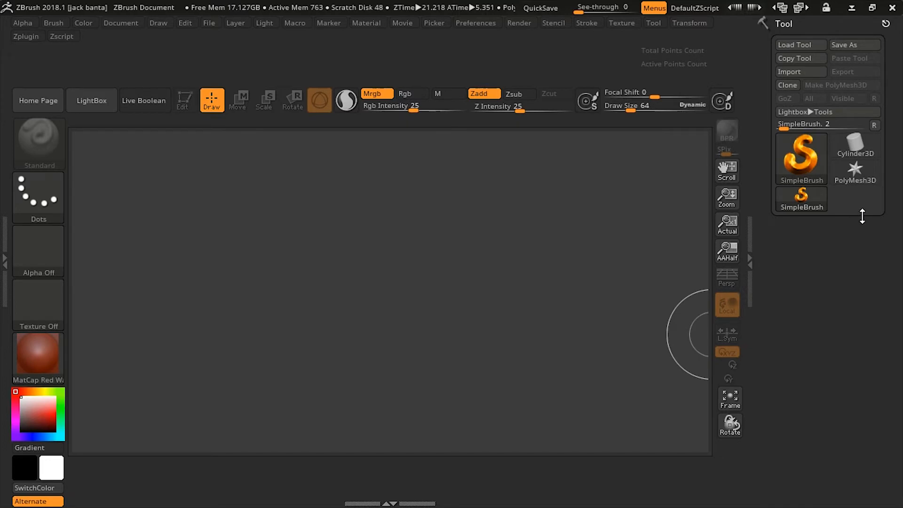
ZRemesh the star, raise Target Polygons Count to 45.165 and remesh again to about 44,182 points.
{"action": "left_click", "coordinate": [855, 167]}
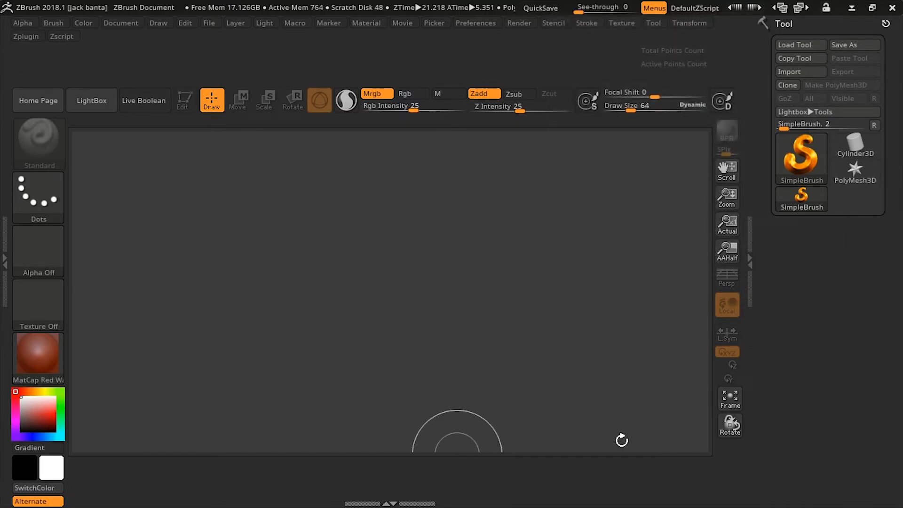
{"action": "left_click", "coordinate": [855, 170]}
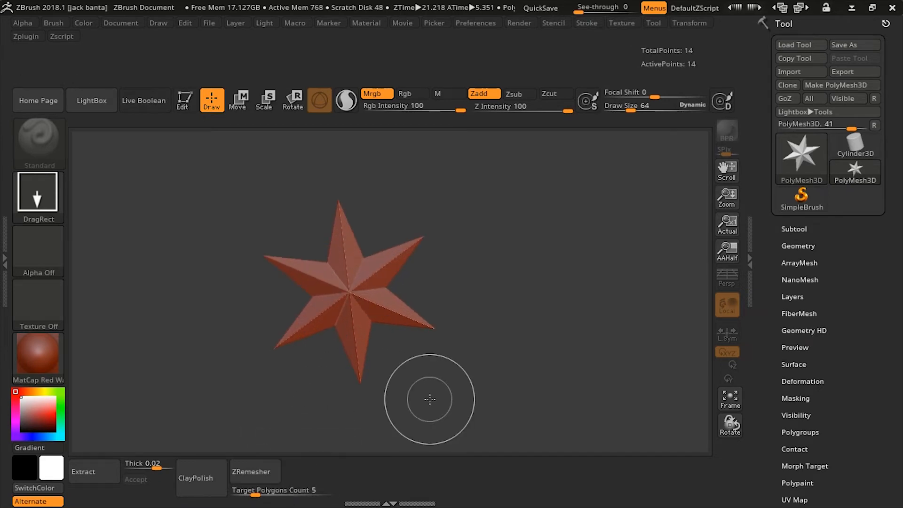
{"action": "left_click", "coordinate": [254, 472]}
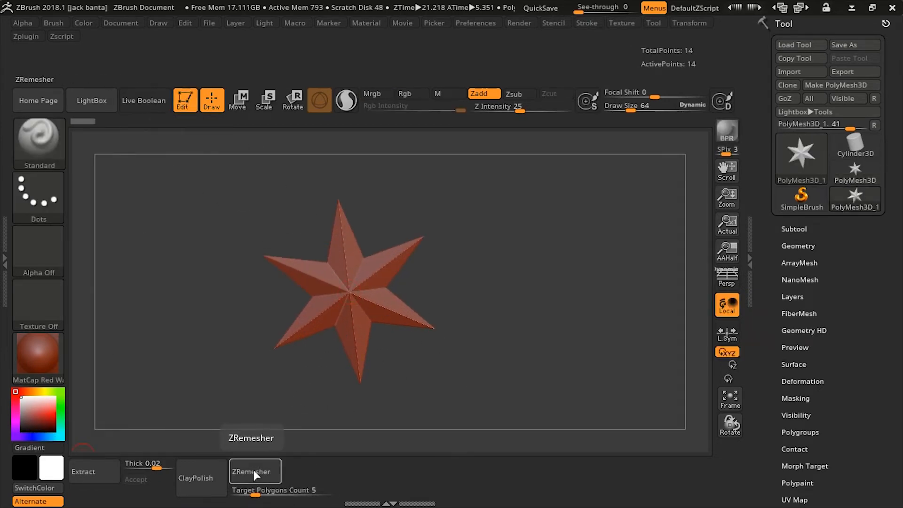
{"action": "left_click", "coordinate": [255, 471]}
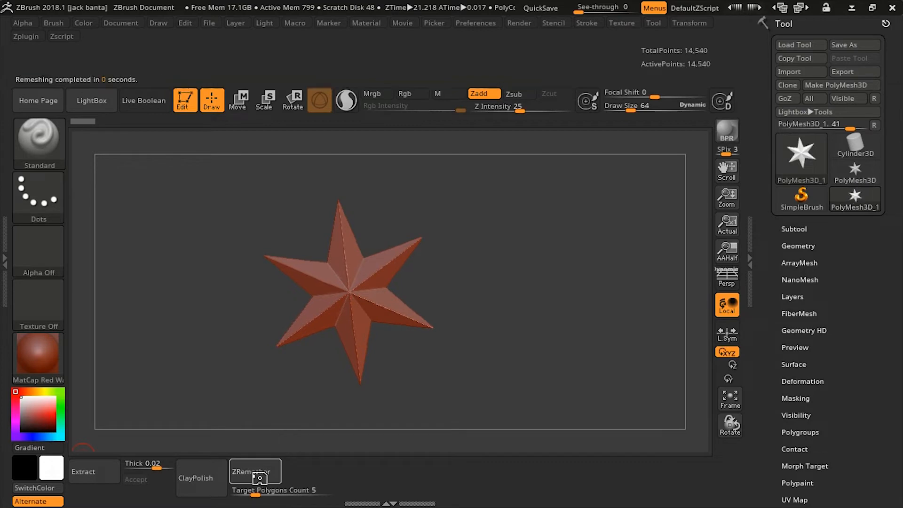
{"action": "left_click", "coordinate": [254, 471]}
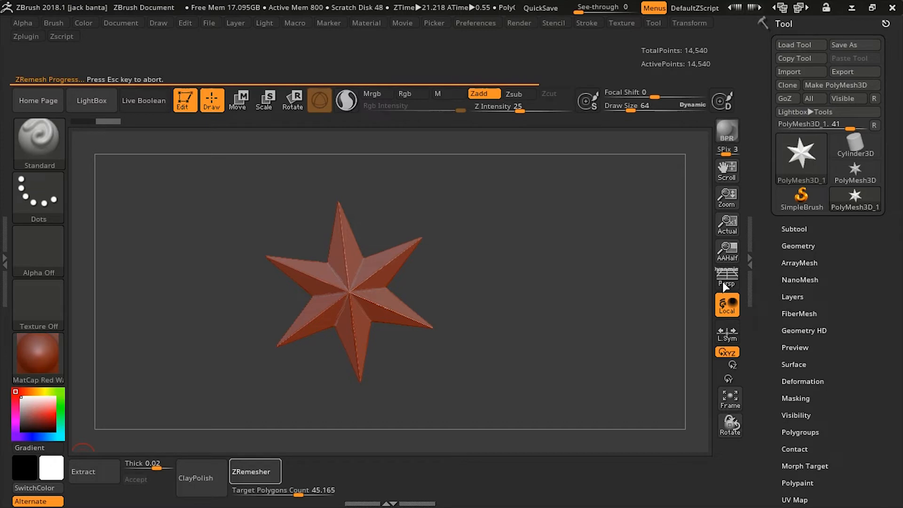
{"action": "left_click", "coordinate": [255, 472]}
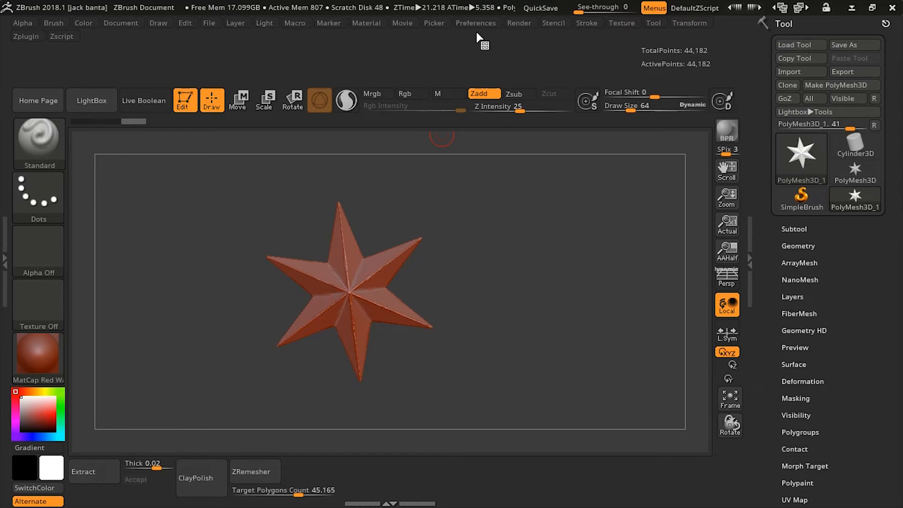
Store the current layout as the master startup configuration via Preferences > Config and confirm.
{"action": "left_click", "coordinate": [475, 23]}
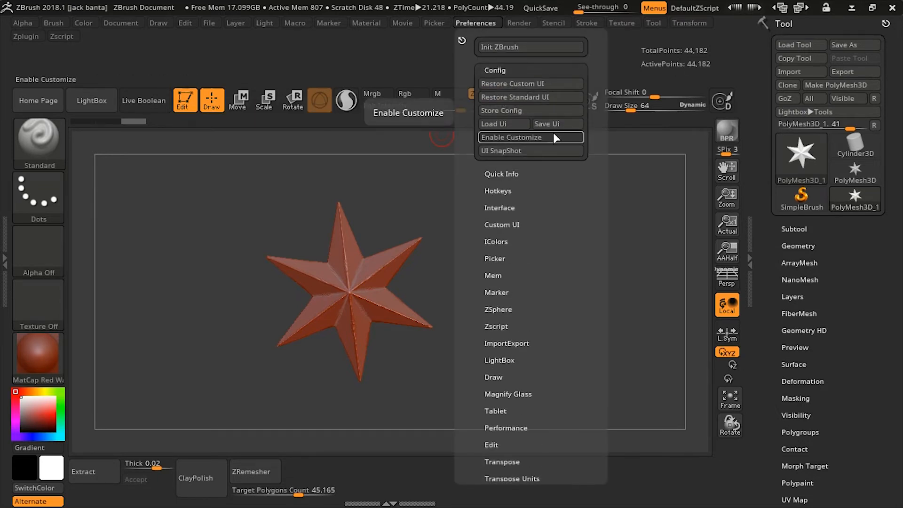
{"action": "mouse_move", "coordinate": [530, 110]}
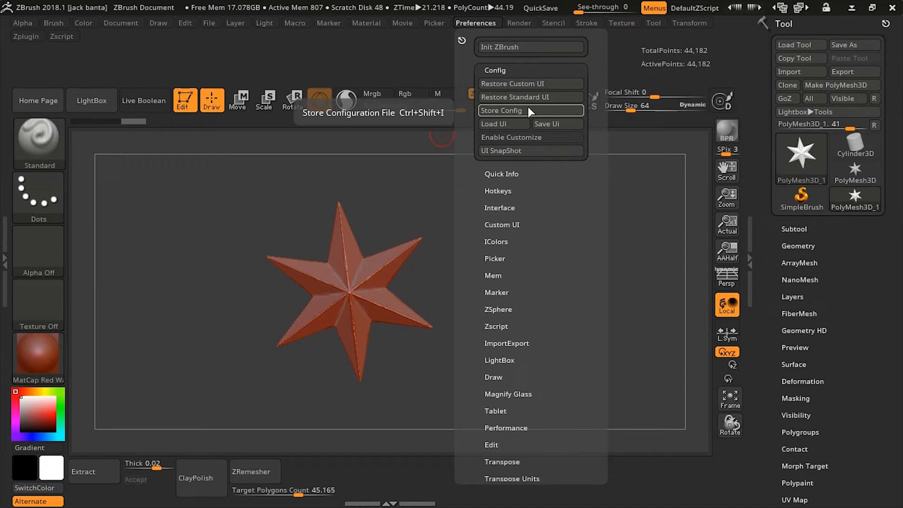
{"action": "left_click", "coordinate": [500, 111]}
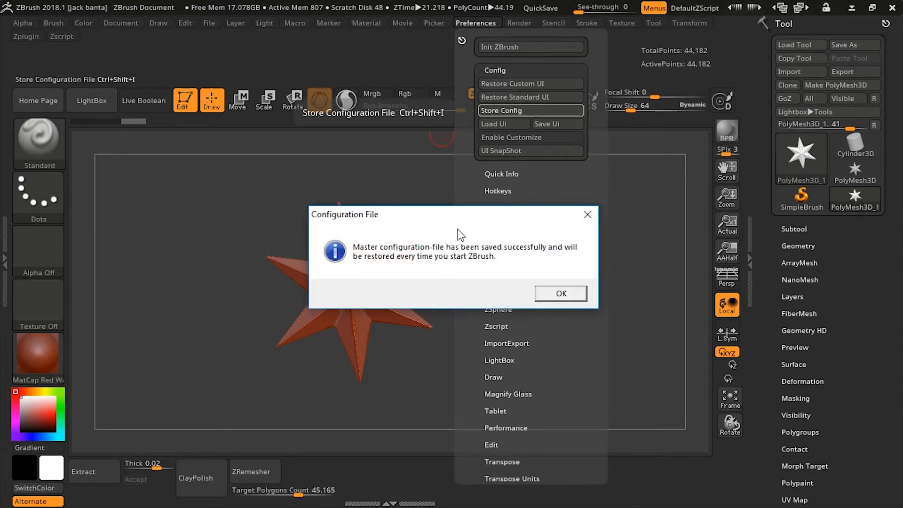
{"action": "mouse_move", "coordinate": [533, 265]}
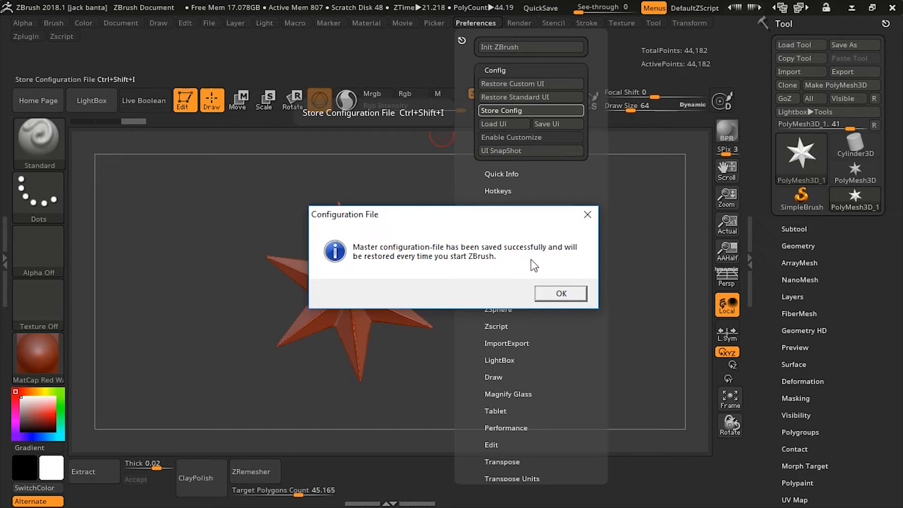
{"action": "mouse_move", "coordinate": [443, 264]}
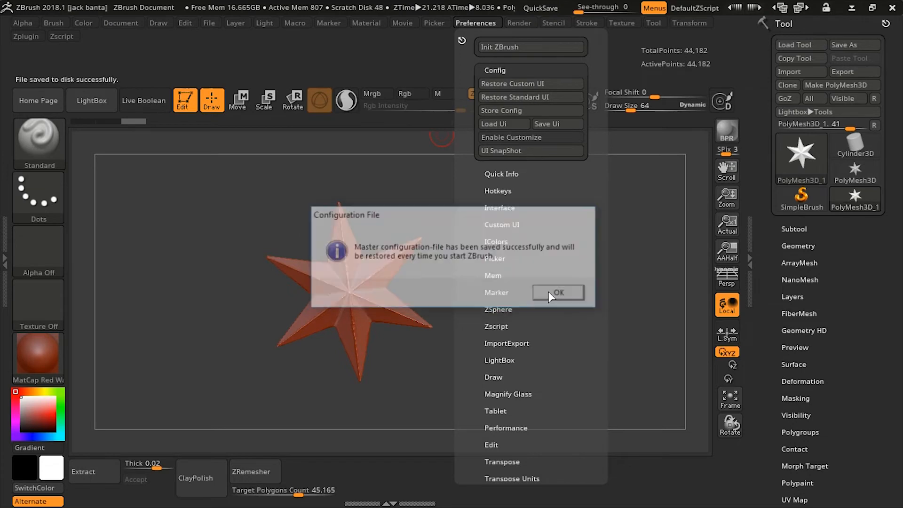
{"action": "left_click", "coordinate": [556, 292]}
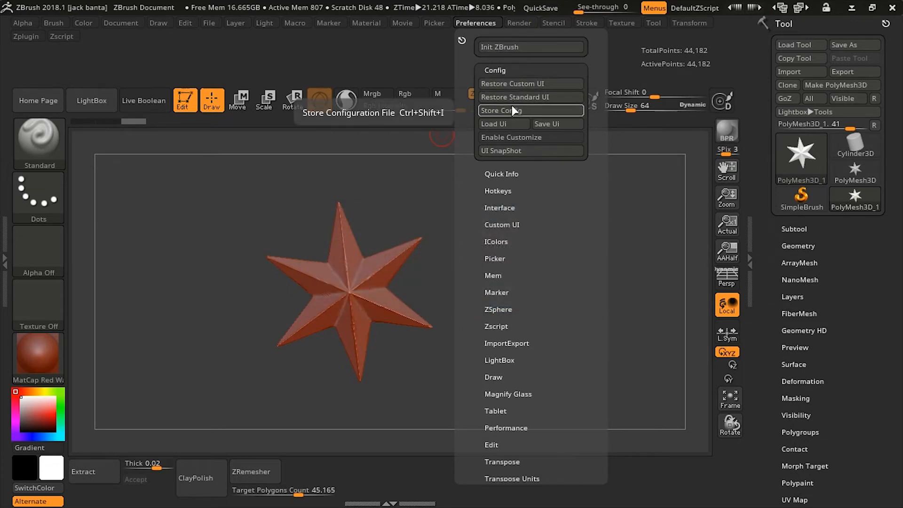
{"action": "mouse_move", "coordinate": [529, 141]}
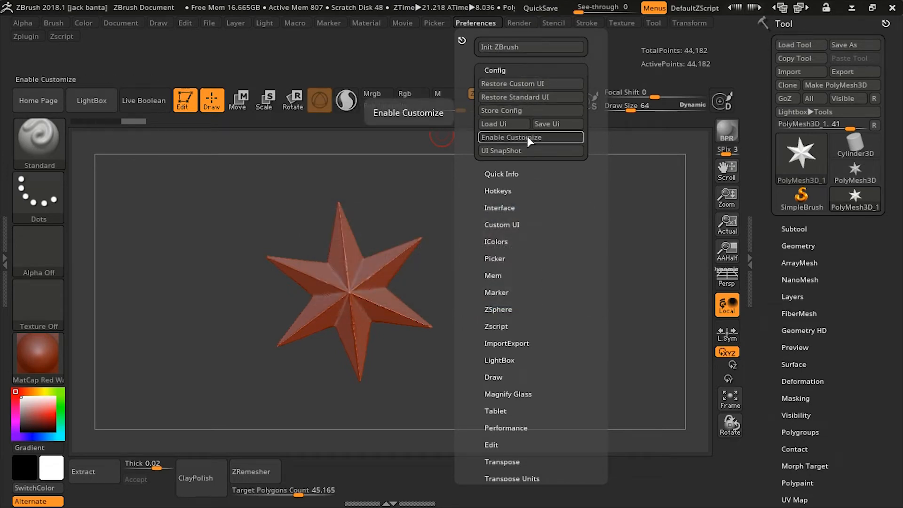
Load a custom .cfg UI file from Downloads, giving the interface blue highlights and a fuller shelf.
{"action": "left_click", "coordinate": [503, 124]}
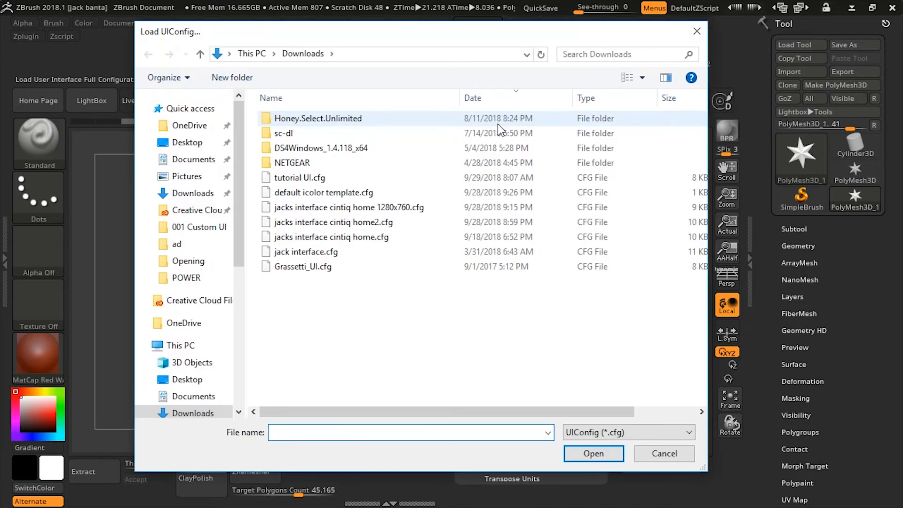
{"action": "left_click", "coordinate": [347, 206]}
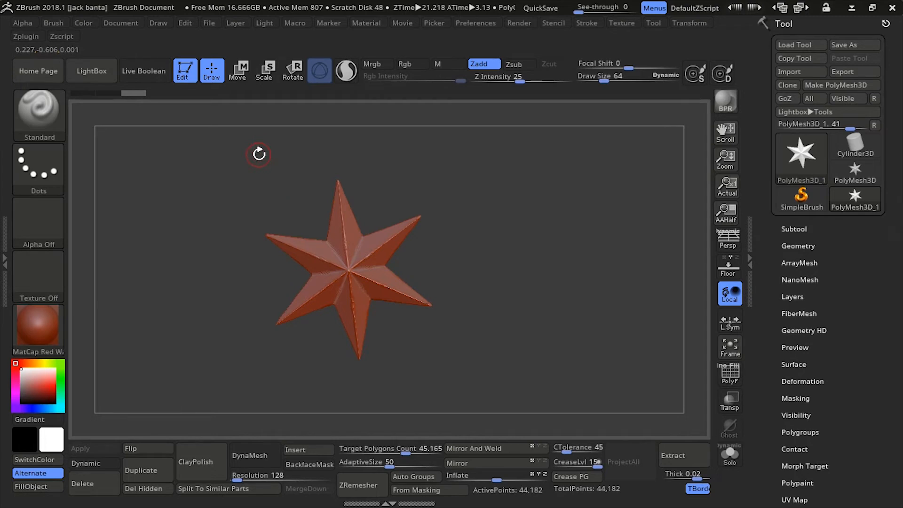
{"action": "left_click", "coordinate": [475, 22]}
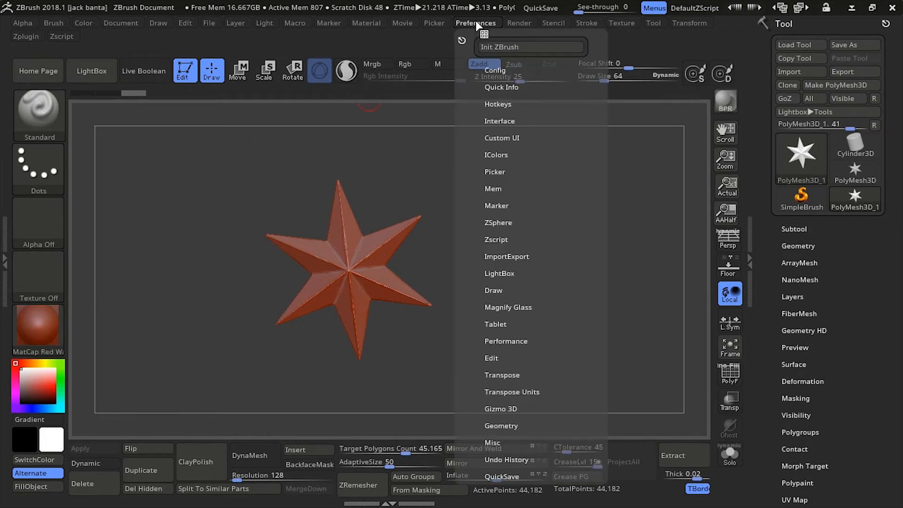
Store the blue-highlighted layout as the master startup configuration and confirm.
{"action": "left_click", "coordinate": [495, 71]}
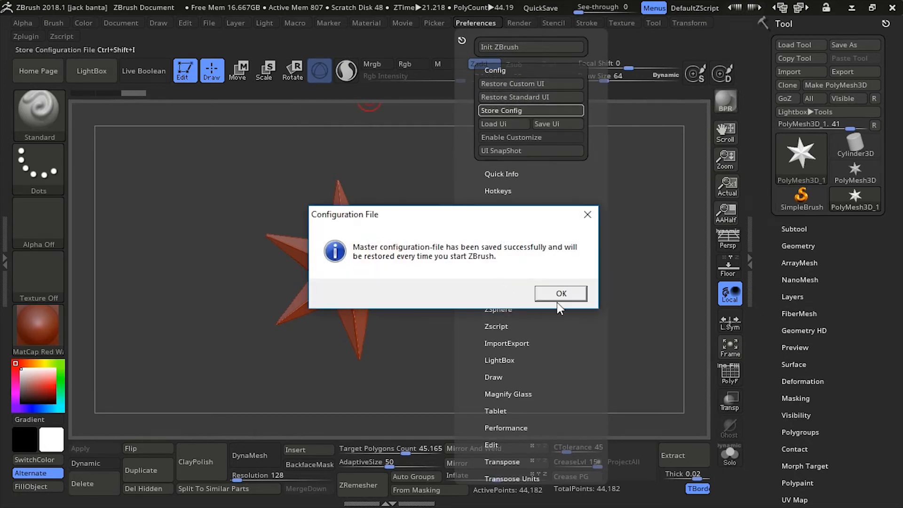
{"action": "left_click", "coordinate": [561, 293]}
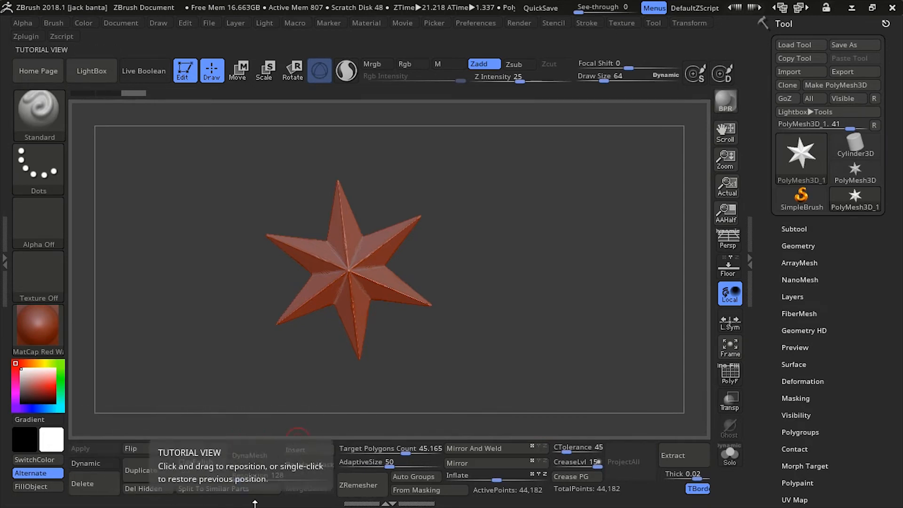
{"action": "mouse_move", "coordinate": [429, 490]}
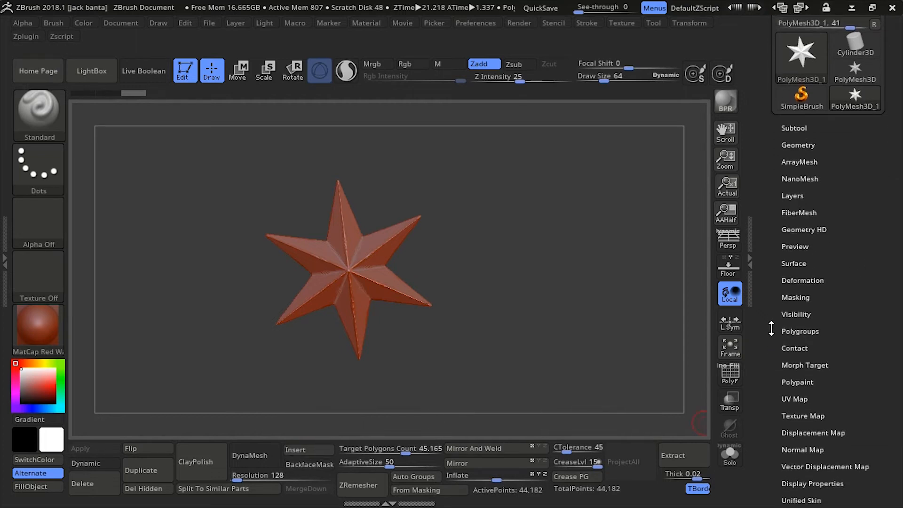
Scroll the Tool palette and reopen Preferences with the Config options expanded.
{"action": "left_click", "coordinate": [799, 145]}
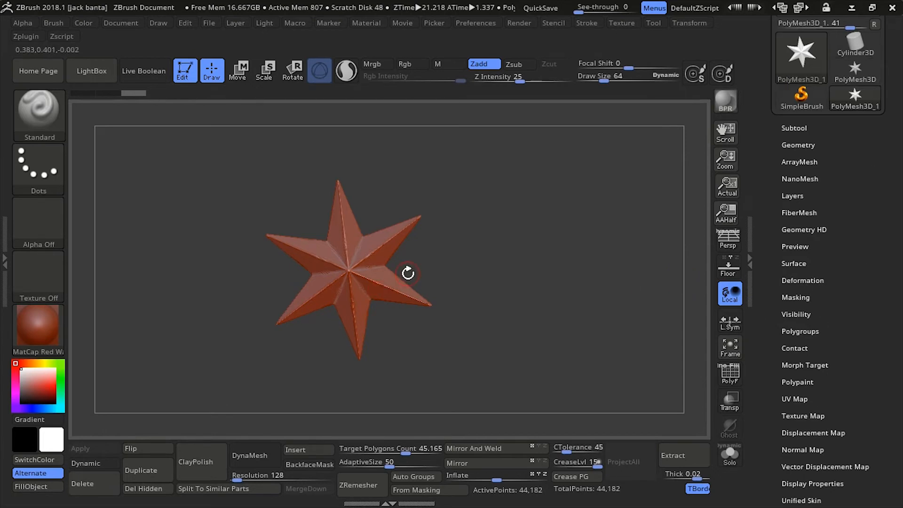
{"action": "mouse_move", "coordinate": [622, 154]}
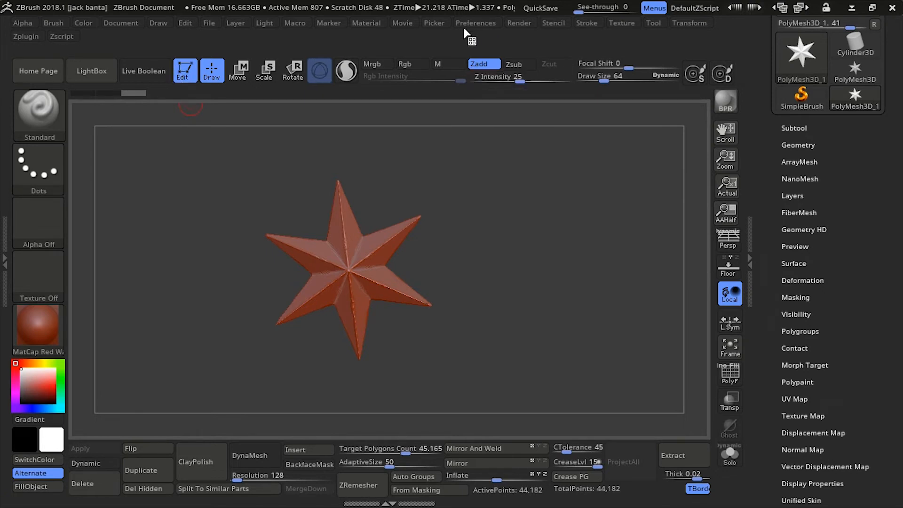
{"action": "left_click", "coordinate": [476, 23]}
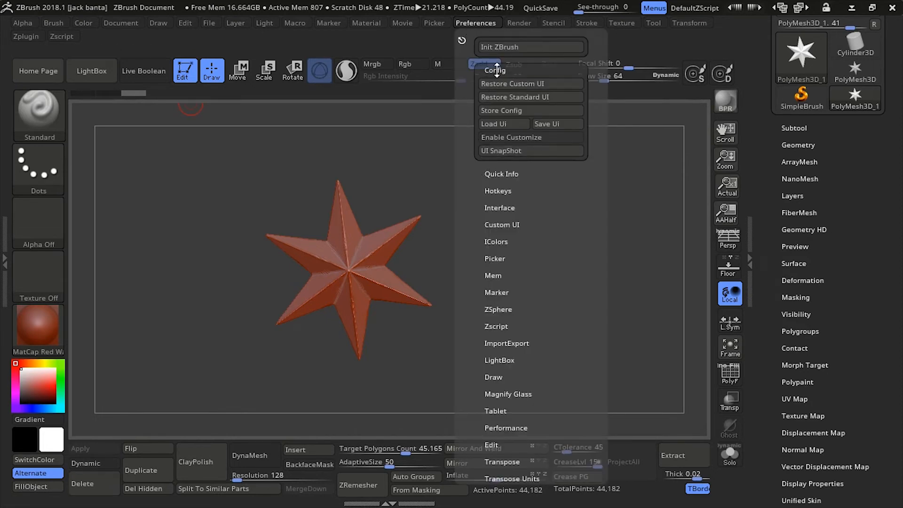
Collapse Config and expand IColors to view the button, slider and palette colour swatches.
{"action": "left_click", "coordinate": [494, 71]}
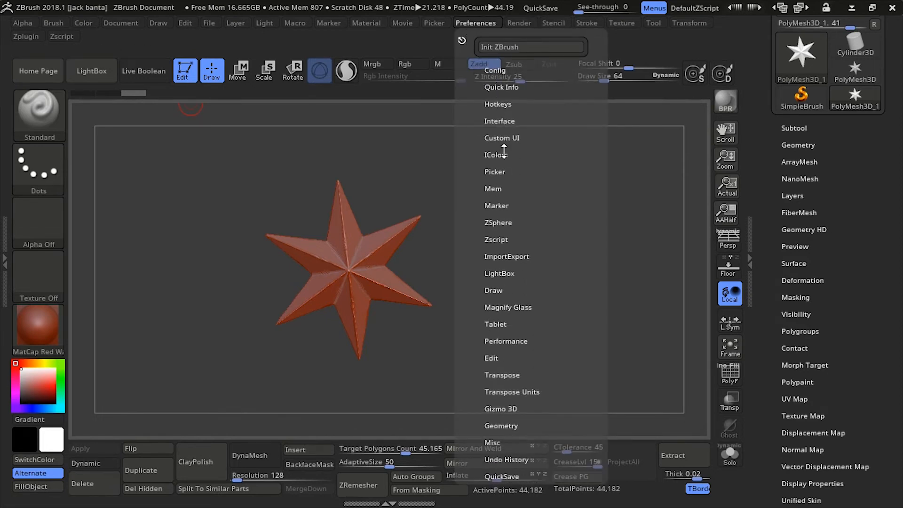
{"action": "left_click", "coordinate": [495, 155]}
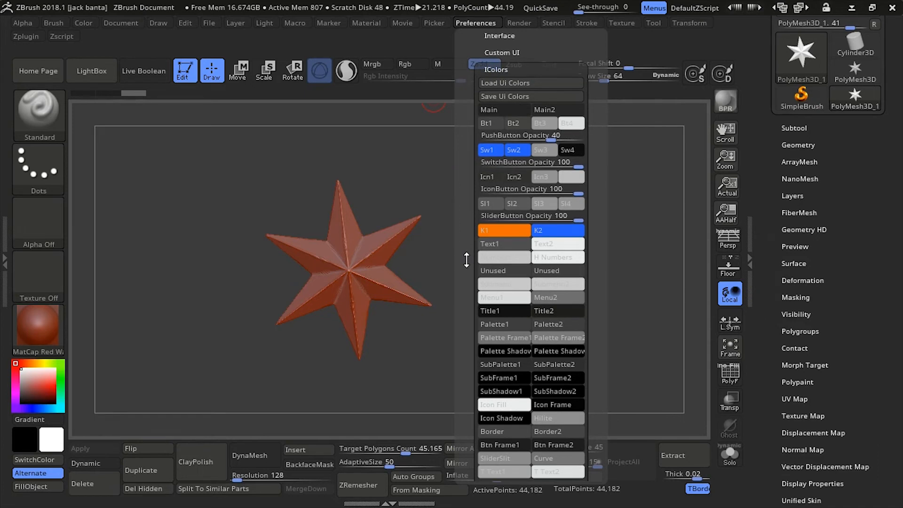
{"action": "mouse_move", "coordinate": [464, 261]}
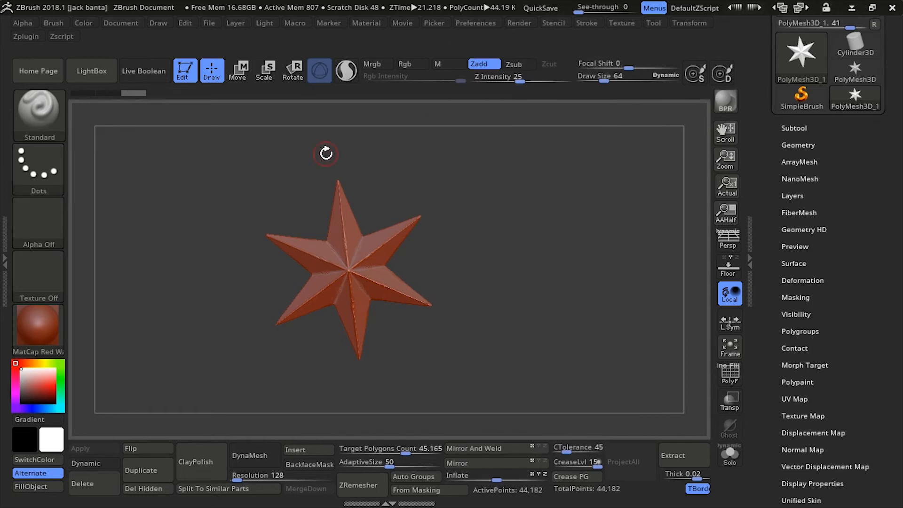
{"action": "mouse_move", "coordinate": [184, 70]}
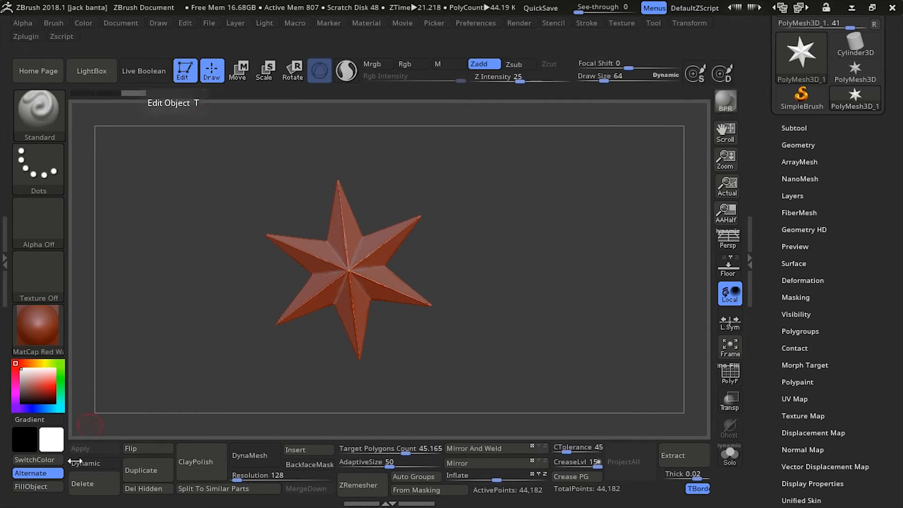
Recolour the star through green, olive and teal, ending on golden yellow.
{"action": "left_click", "coordinate": [56, 377]}
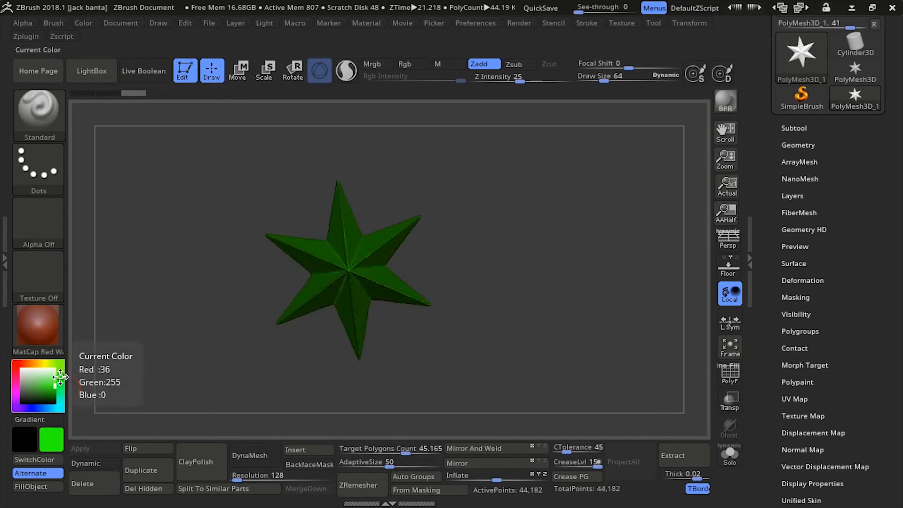
{"action": "left_click", "coordinate": [45, 387]}
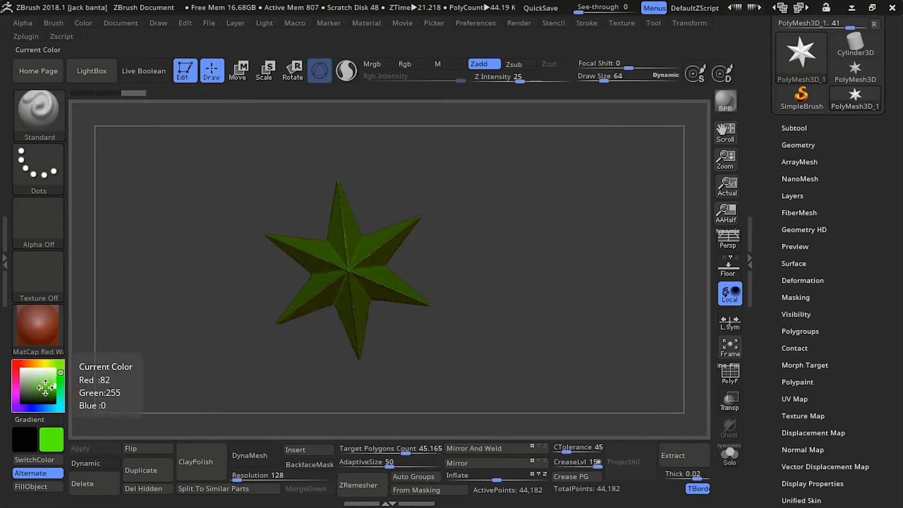
{"action": "left_click", "coordinate": [52, 383]}
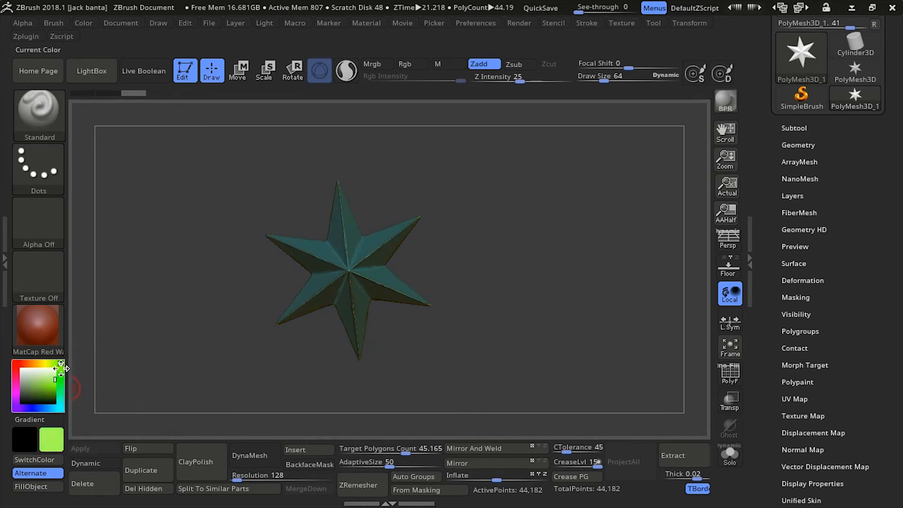
{"action": "left_click", "coordinate": [55, 372]}
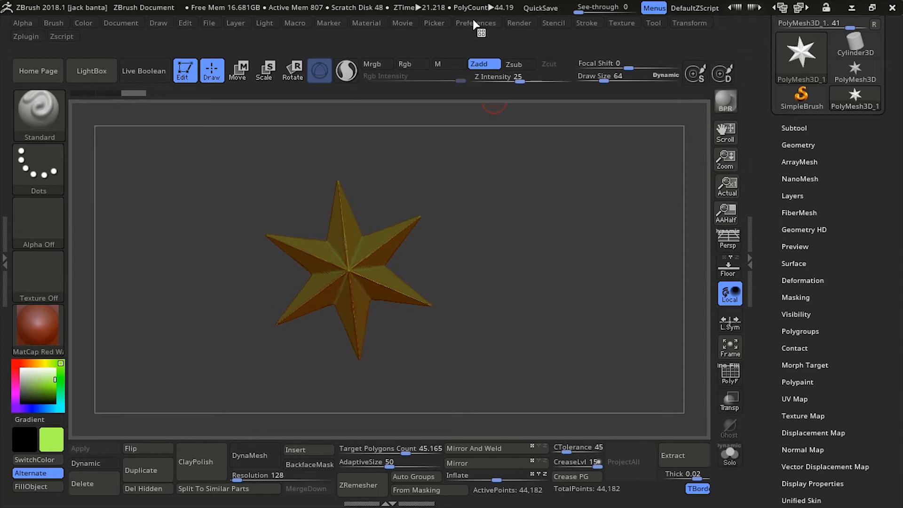
Set the pressed switch button swatches in IColors to bright green instead of blue.
{"action": "left_click", "coordinate": [475, 22]}
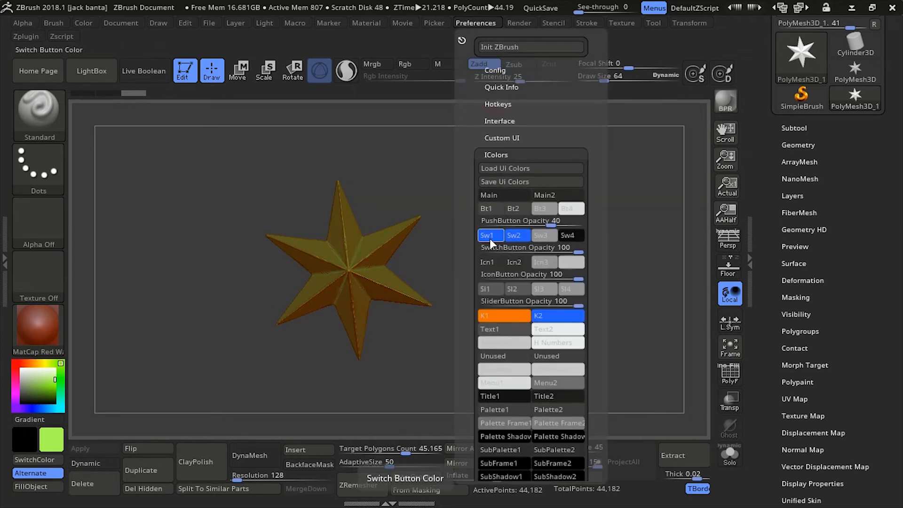
{"action": "mouse_move", "coordinate": [500, 241]}
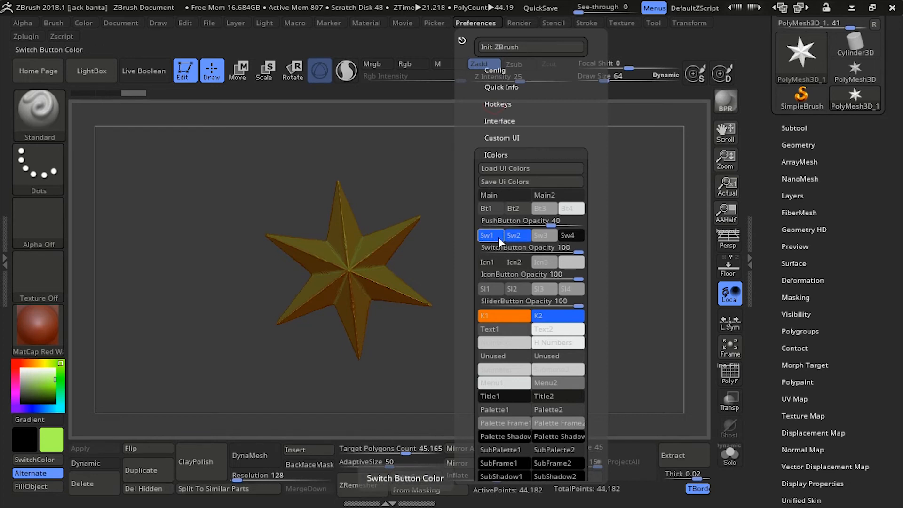
{"action": "left_click", "coordinate": [490, 235]}
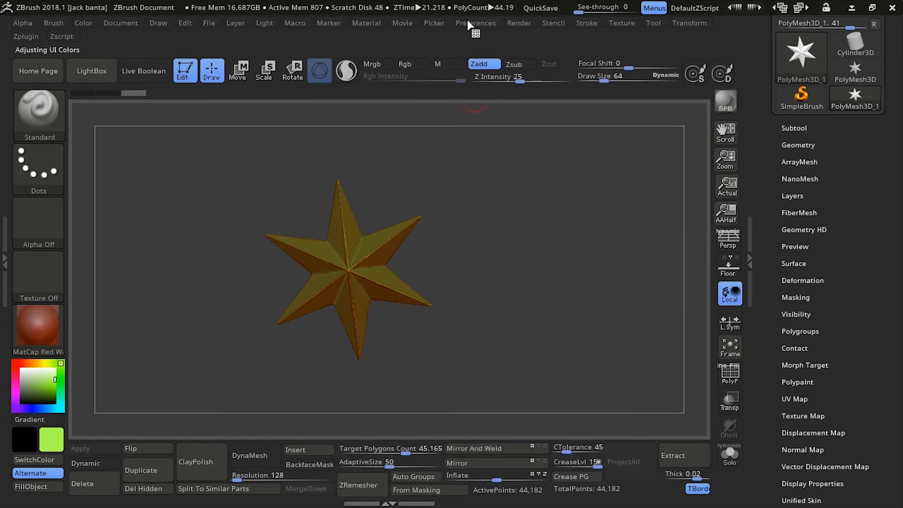
{"action": "left_click", "coordinate": [476, 23]}
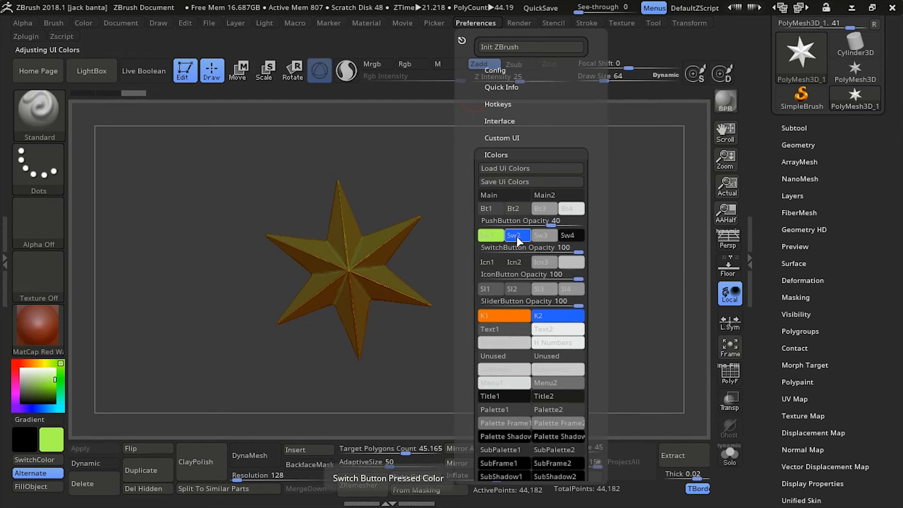
{"action": "left_click", "coordinate": [517, 235]}
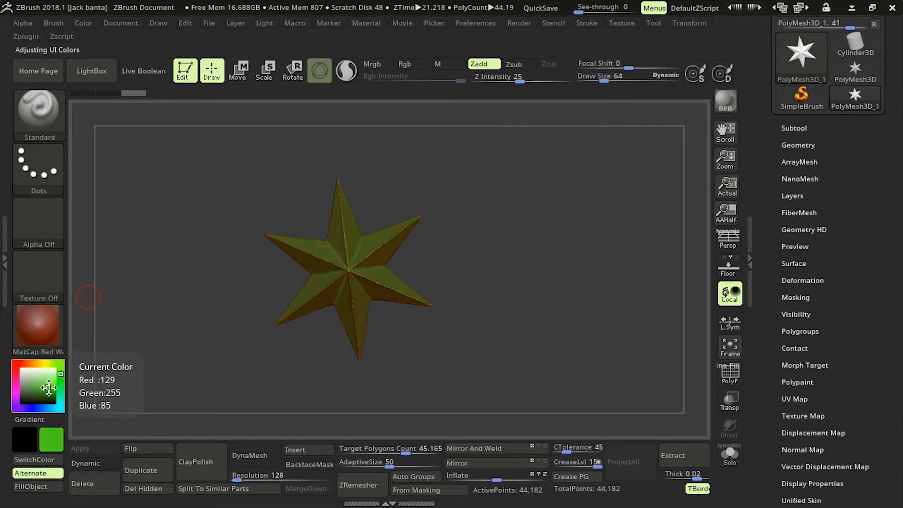
{"action": "left_click", "coordinate": [60, 373]}
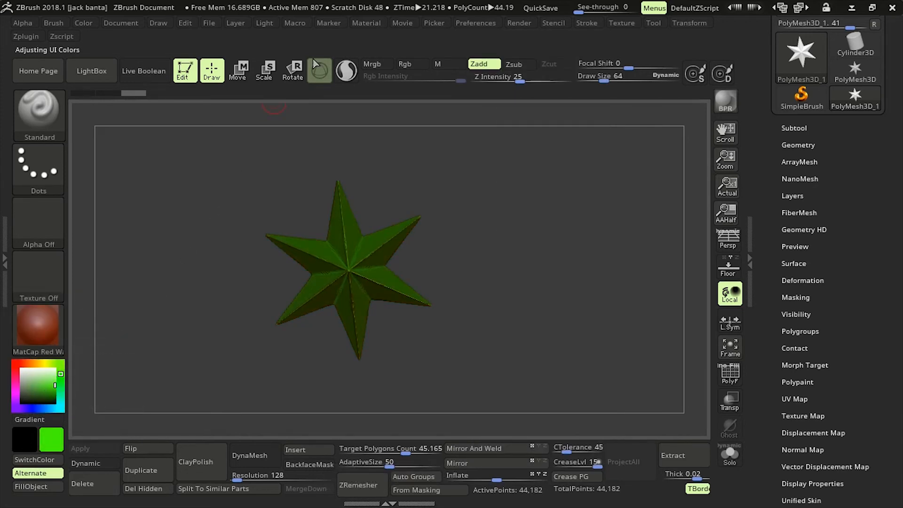
{"action": "left_click", "coordinate": [474, 23]}
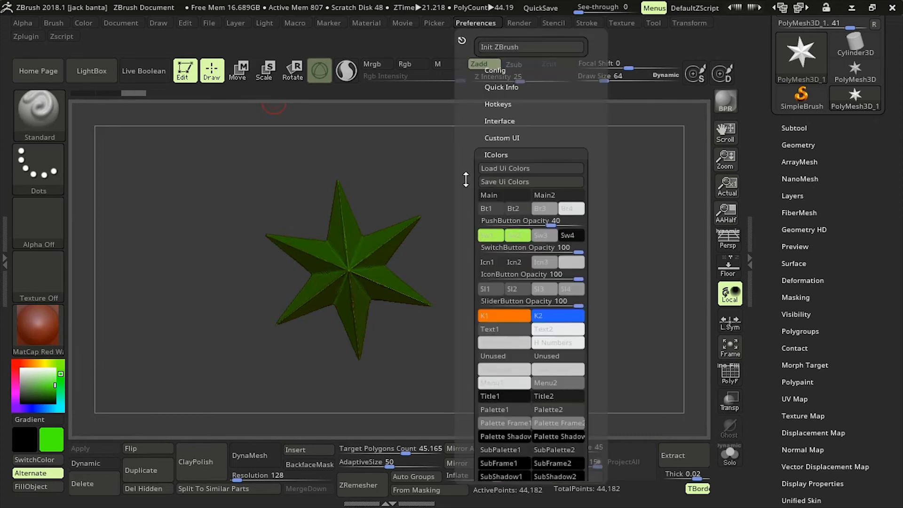
{"action": "left_click", "coordinate": [516, 235]}
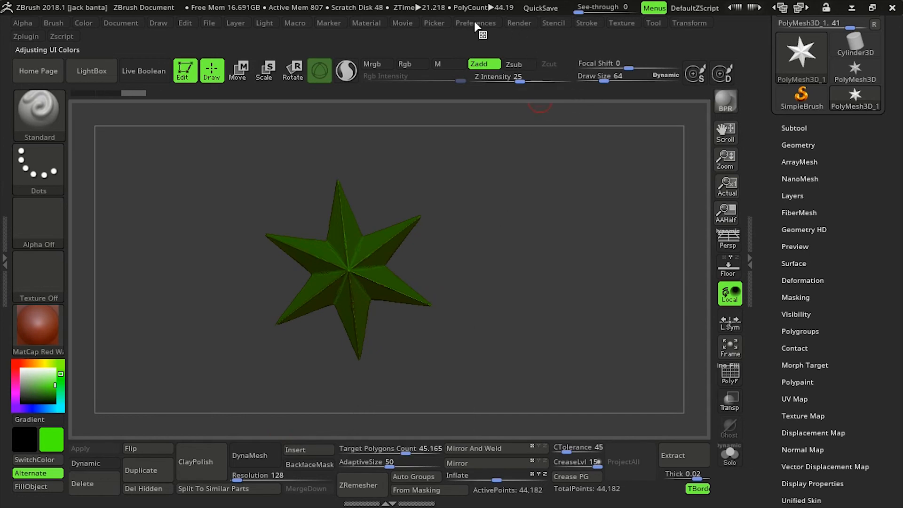
{"action": "left_click", "coordinate": [476, 22]}
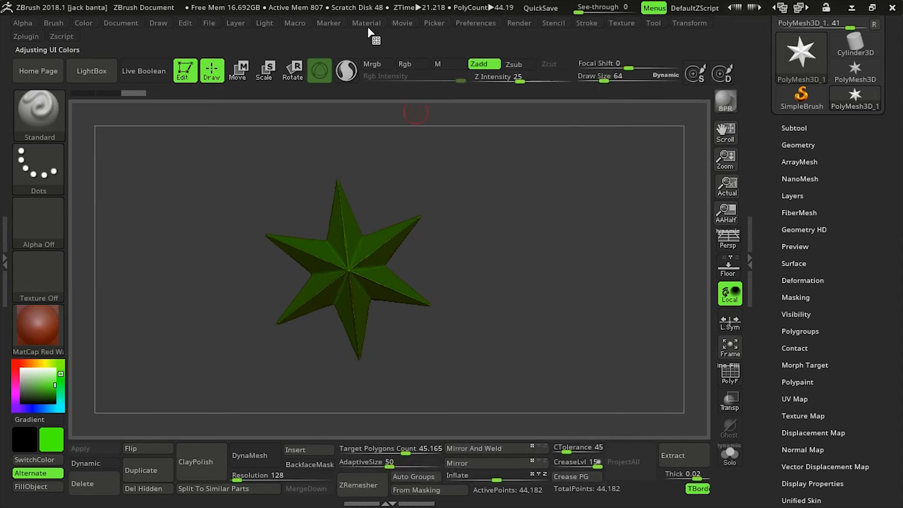
{"action": "left_click", "coordinate": [328, 23]}
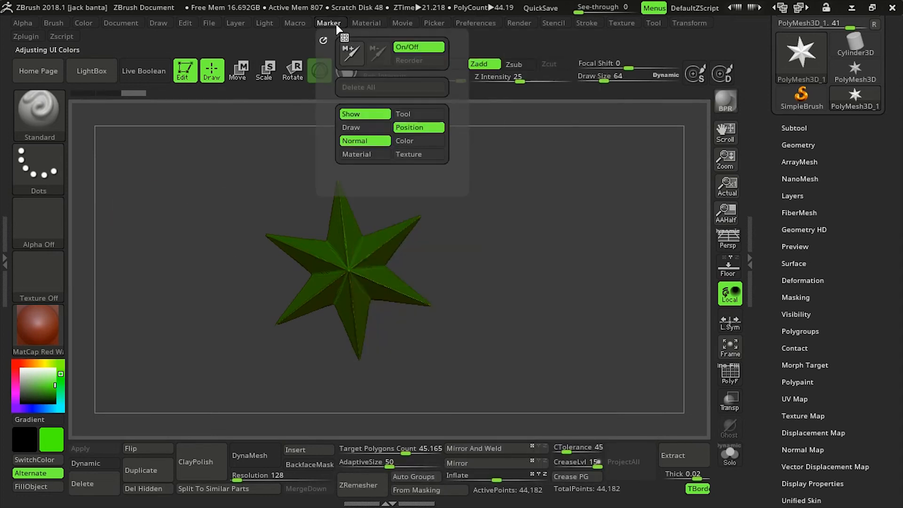
{"action": "left_click", "coordinate": [264, 23]}
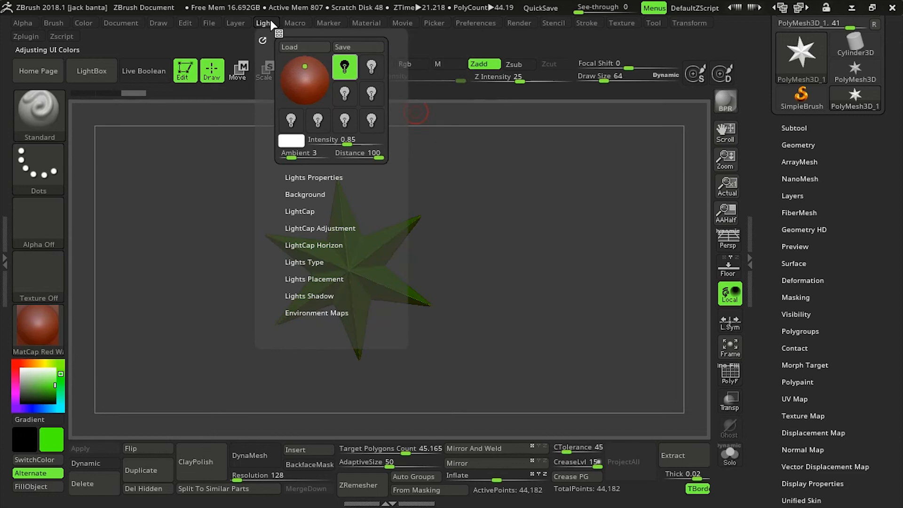
{"action": "left_click", "coordinate": [122, 23]}
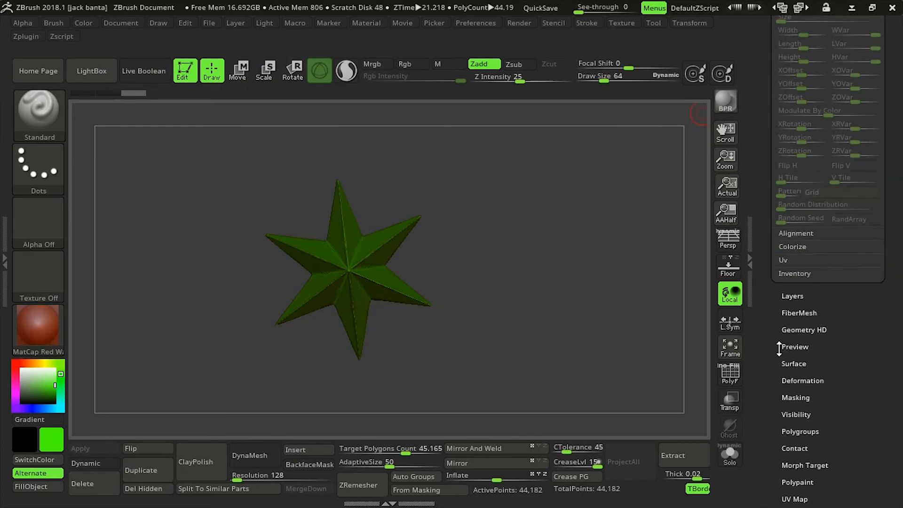
{"action": "scroll", "scroll_direction": "down", "scroll_amount": 3}
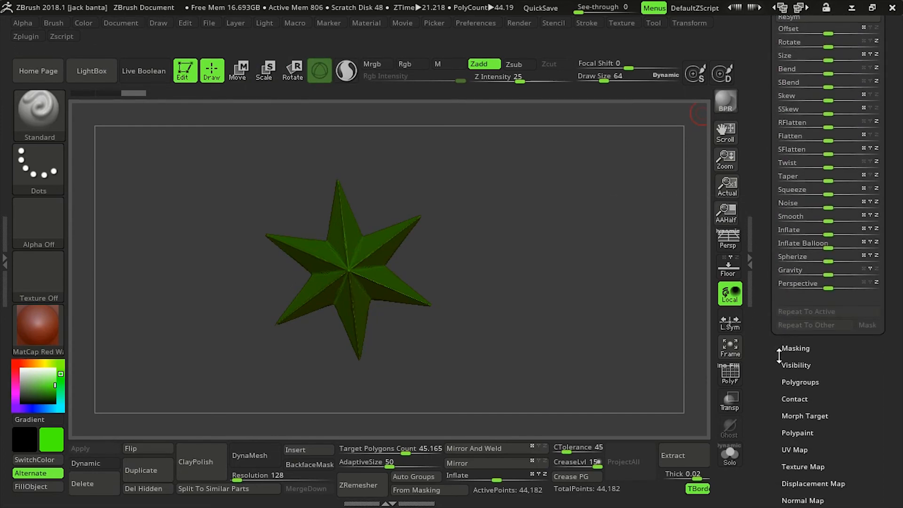
{"action": "left_click", "coordinate": [475, 22]}
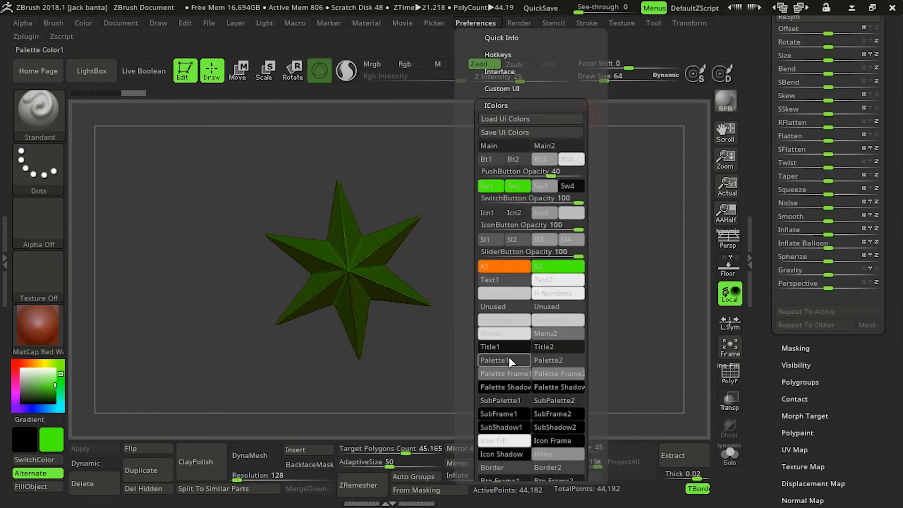
Recolour the palette background swatch green, tinting the preferences menu green.
{"action": "left_click", "coordinate": [502, 360]}
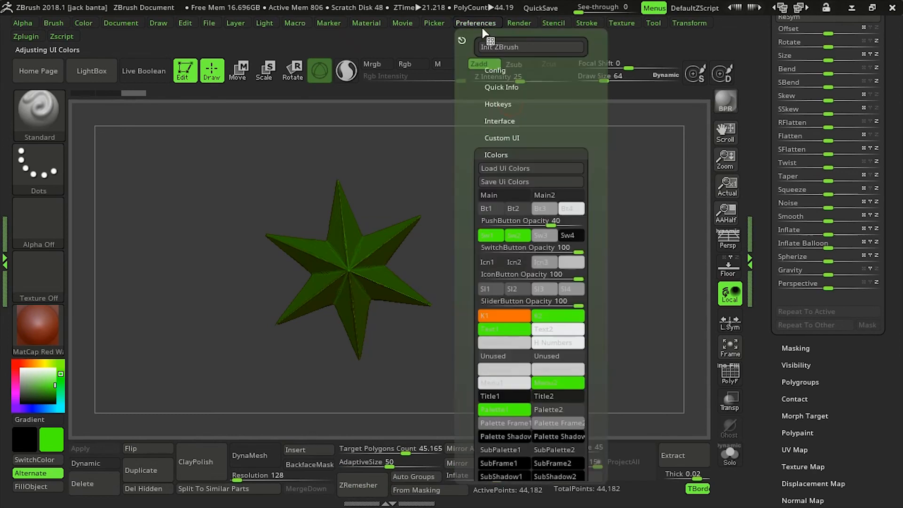
{"action": "mouse_move", "coordinate": [489, 289]}
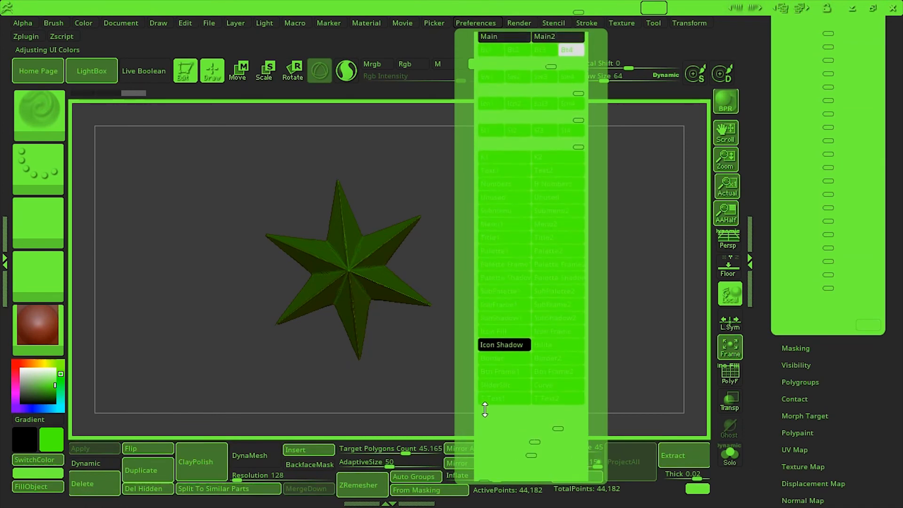
{"action": "mouse_move", "coordinate": [498, 345]}
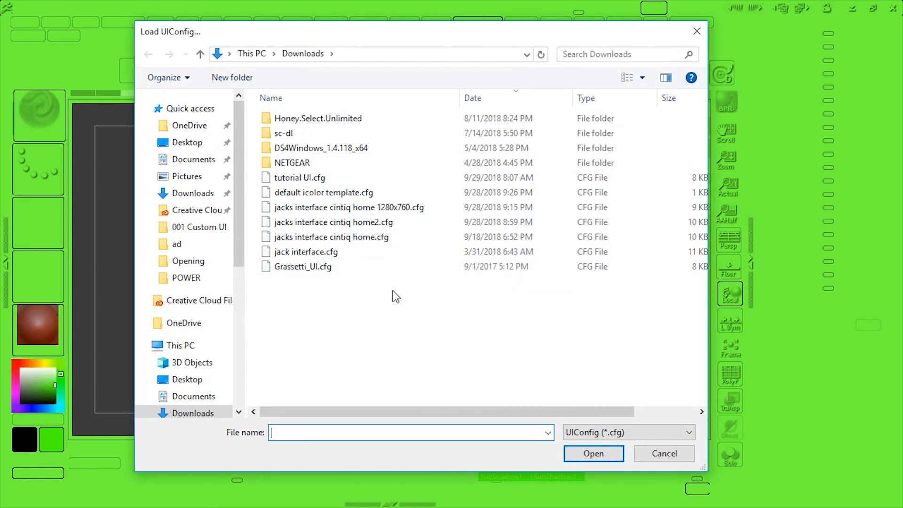
Load 'default icolor template.cfg' from Downloads, restoring the standard orange highlights.
{"action": "left_click", "coordinate": [323, 192]}
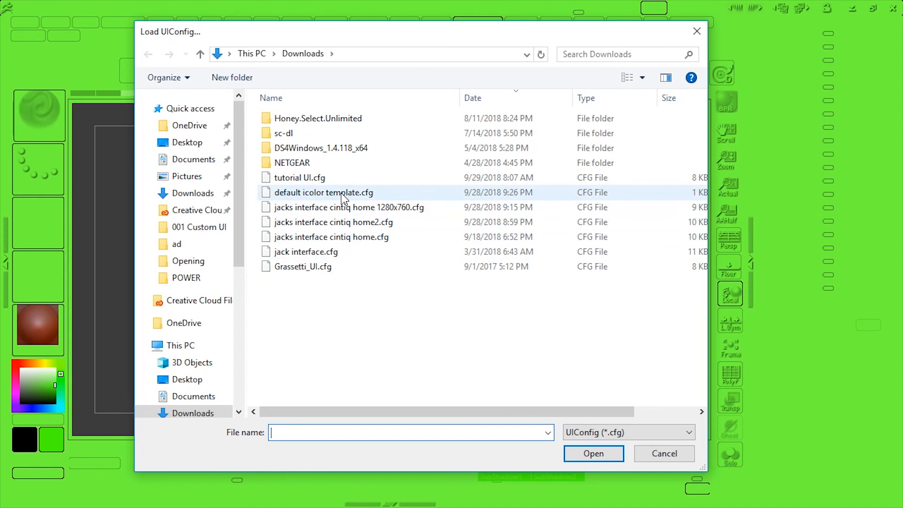
{"action": "mouse_move", "coordinate": [324, 192]}
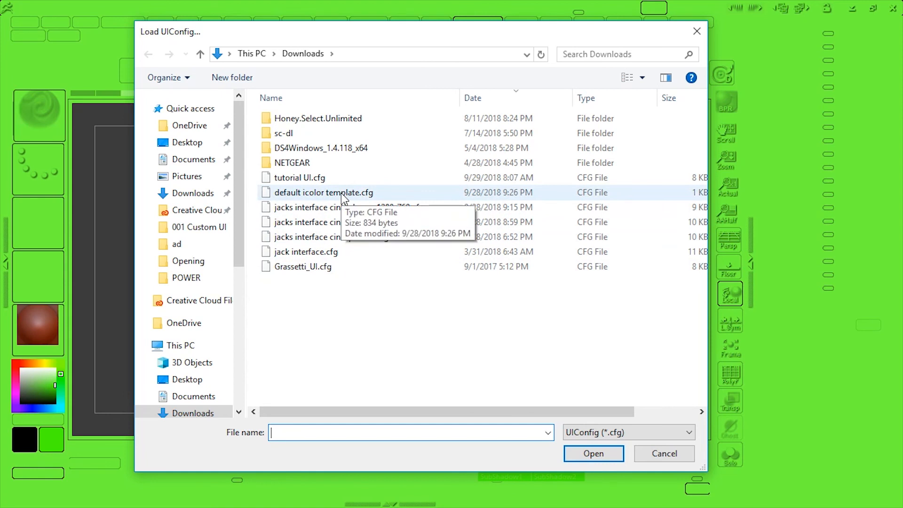
{"action": "left_click", "coordinate": [324, 192]}
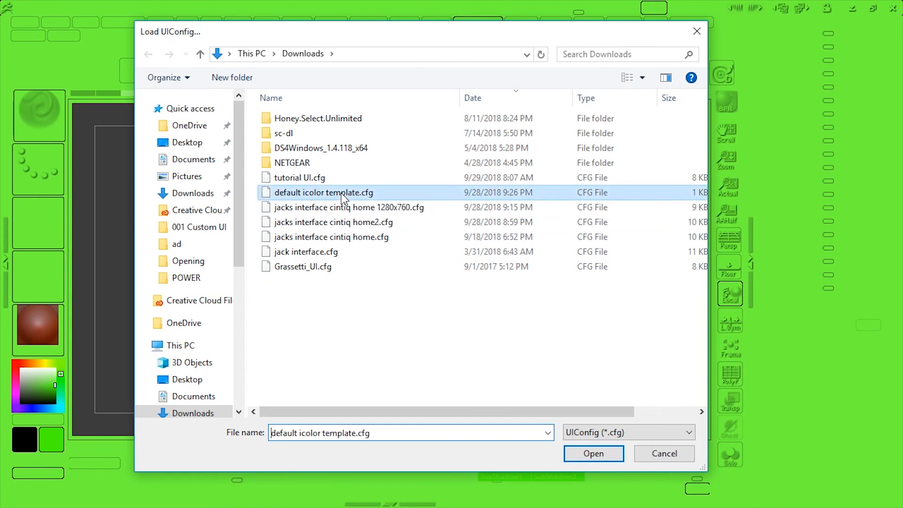
{"action": "left_click", "coordinate": [594, 454]}
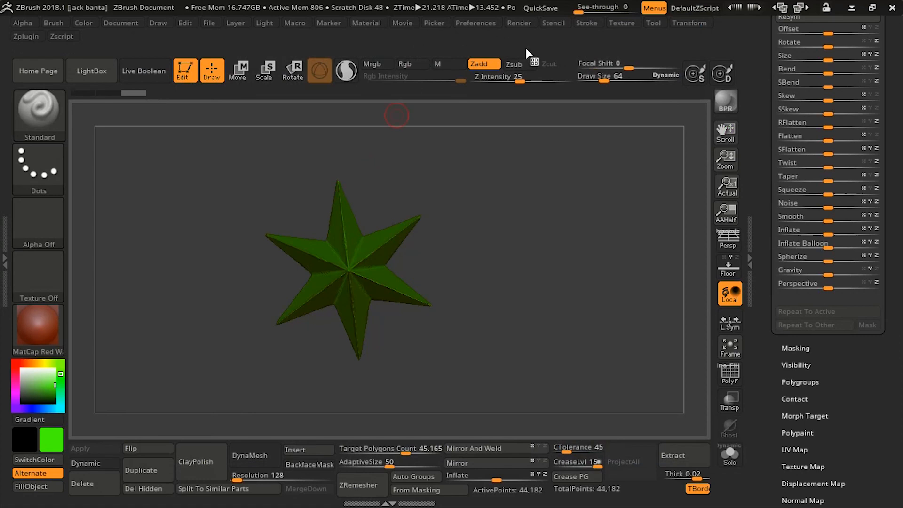
{"action": "left_click", "coordinate": [475, 23]}
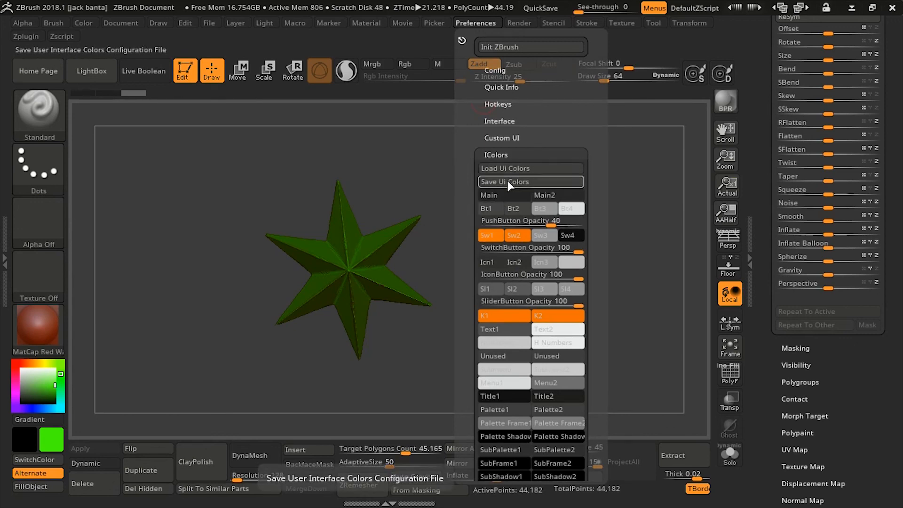
Save the current interface colours as a UI colour configuration file in Downloads.
{"action": "left_click", "coordinate": [506, 181]}
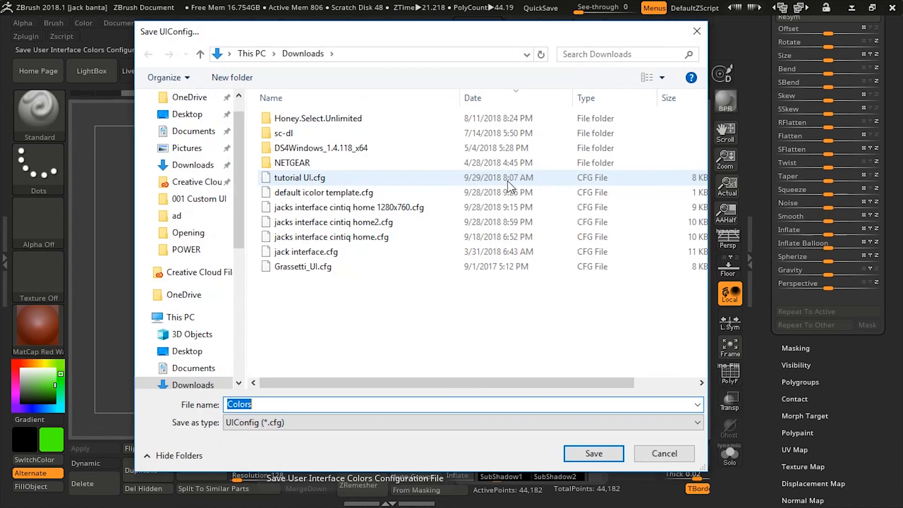
{"action": "left_click", "coordinate": [324, 192]}
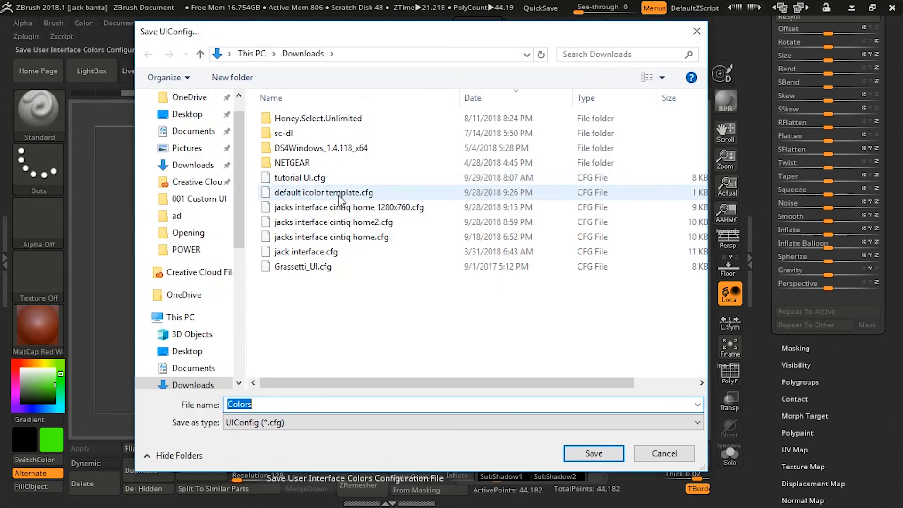
{"action": "left_click", "coordinate": [663, 453]}
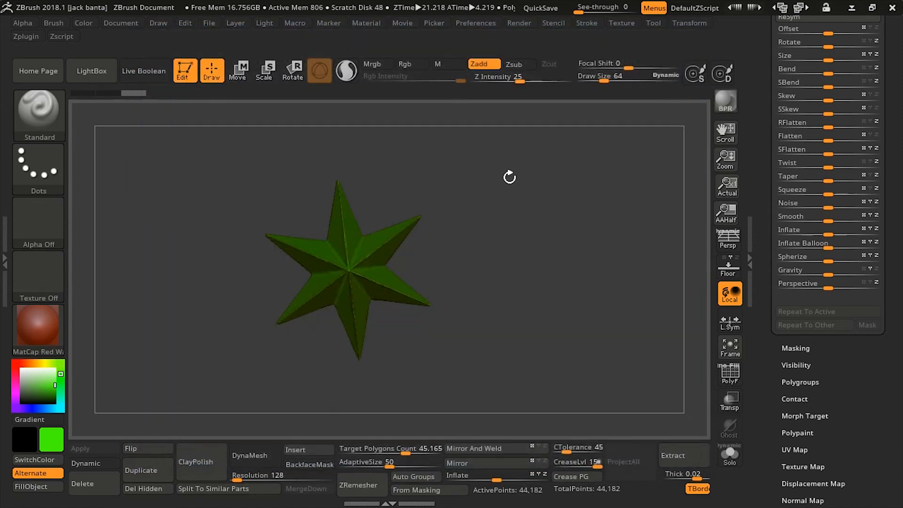
{"action": "left_click", "coordinate": [476, 23]}
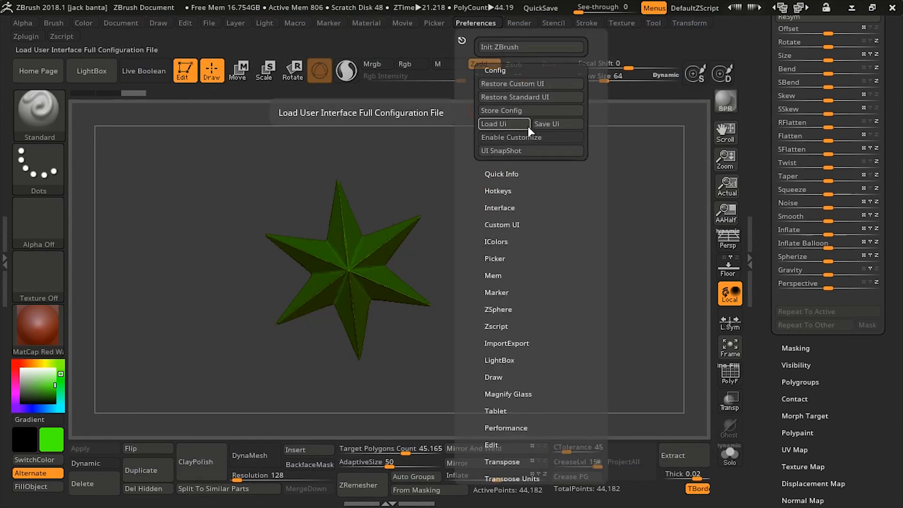
Load a saved full UI configuration, then expand the Icolors settings under Preferences.
{"action": "left_click", "coordinate": [496, 125]}
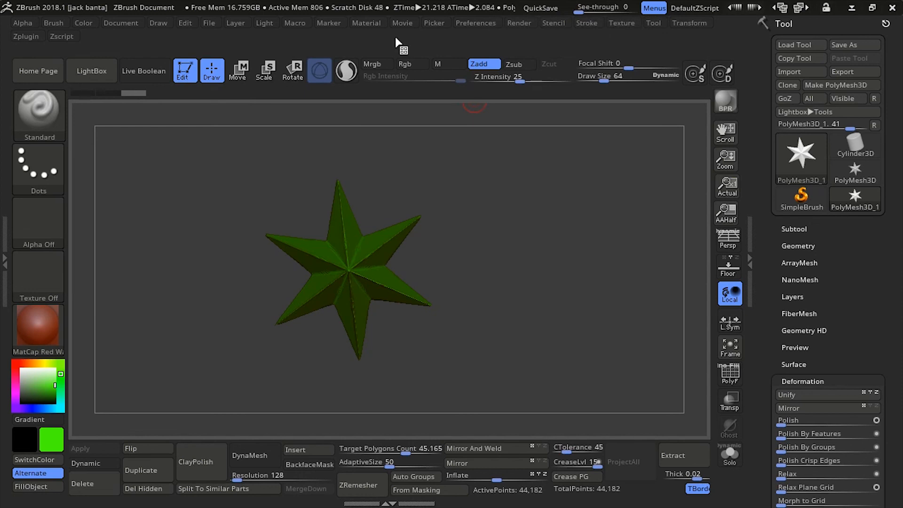
{"action": "mouse_move", "coordinate": [345, 71]}
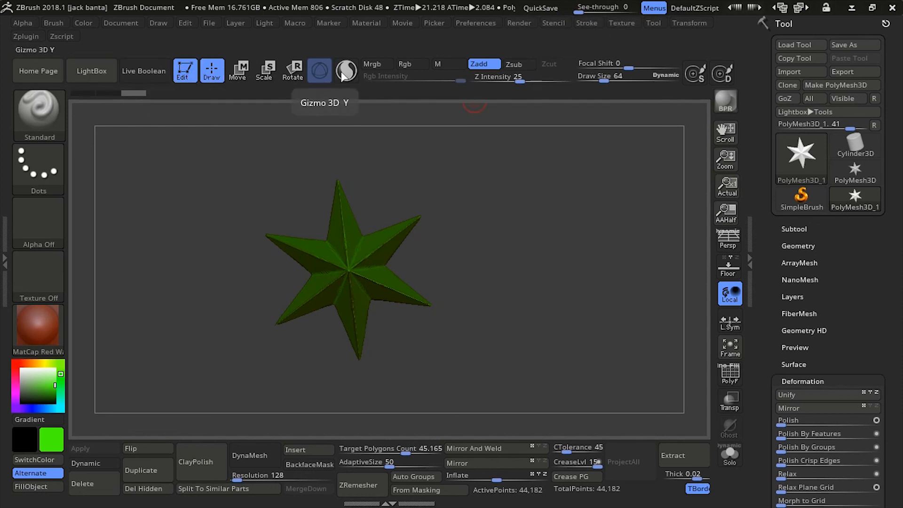
{"action": "left_click", "coordinate": [475, 23]}
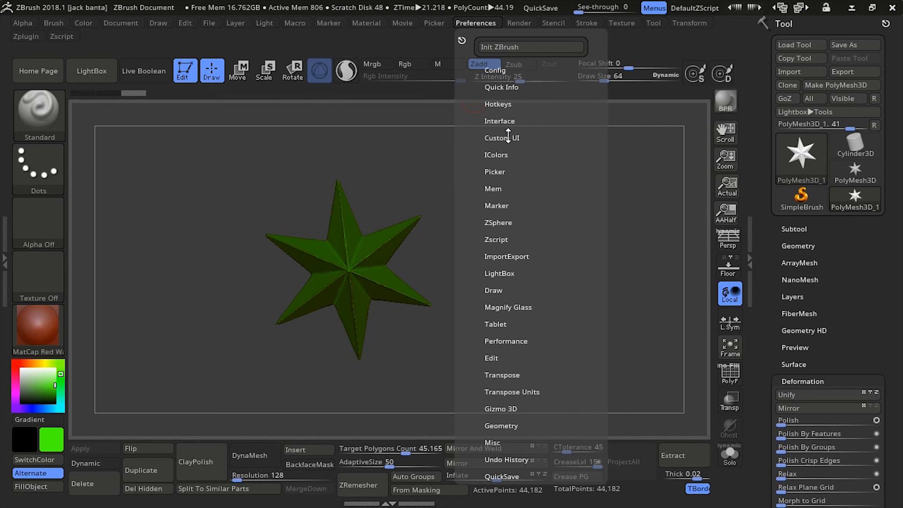
{"action": "left_click", "coordinate": [496, 155]}
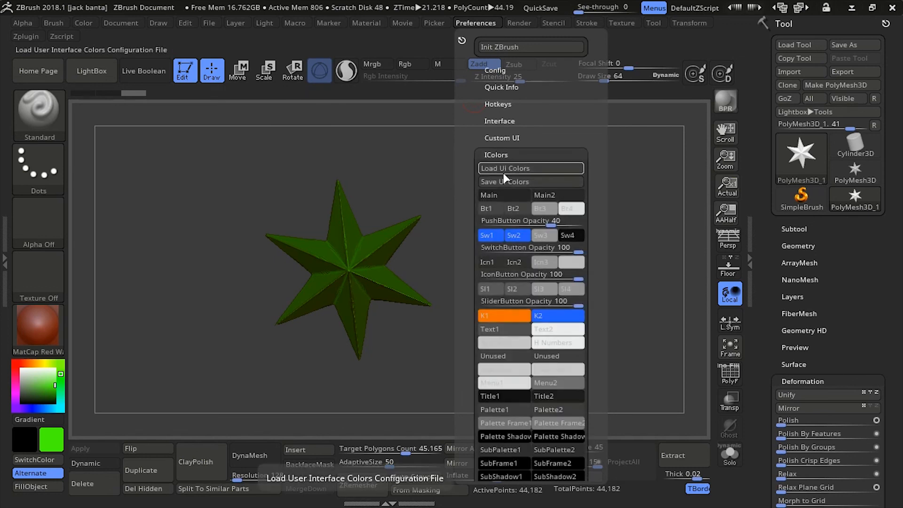